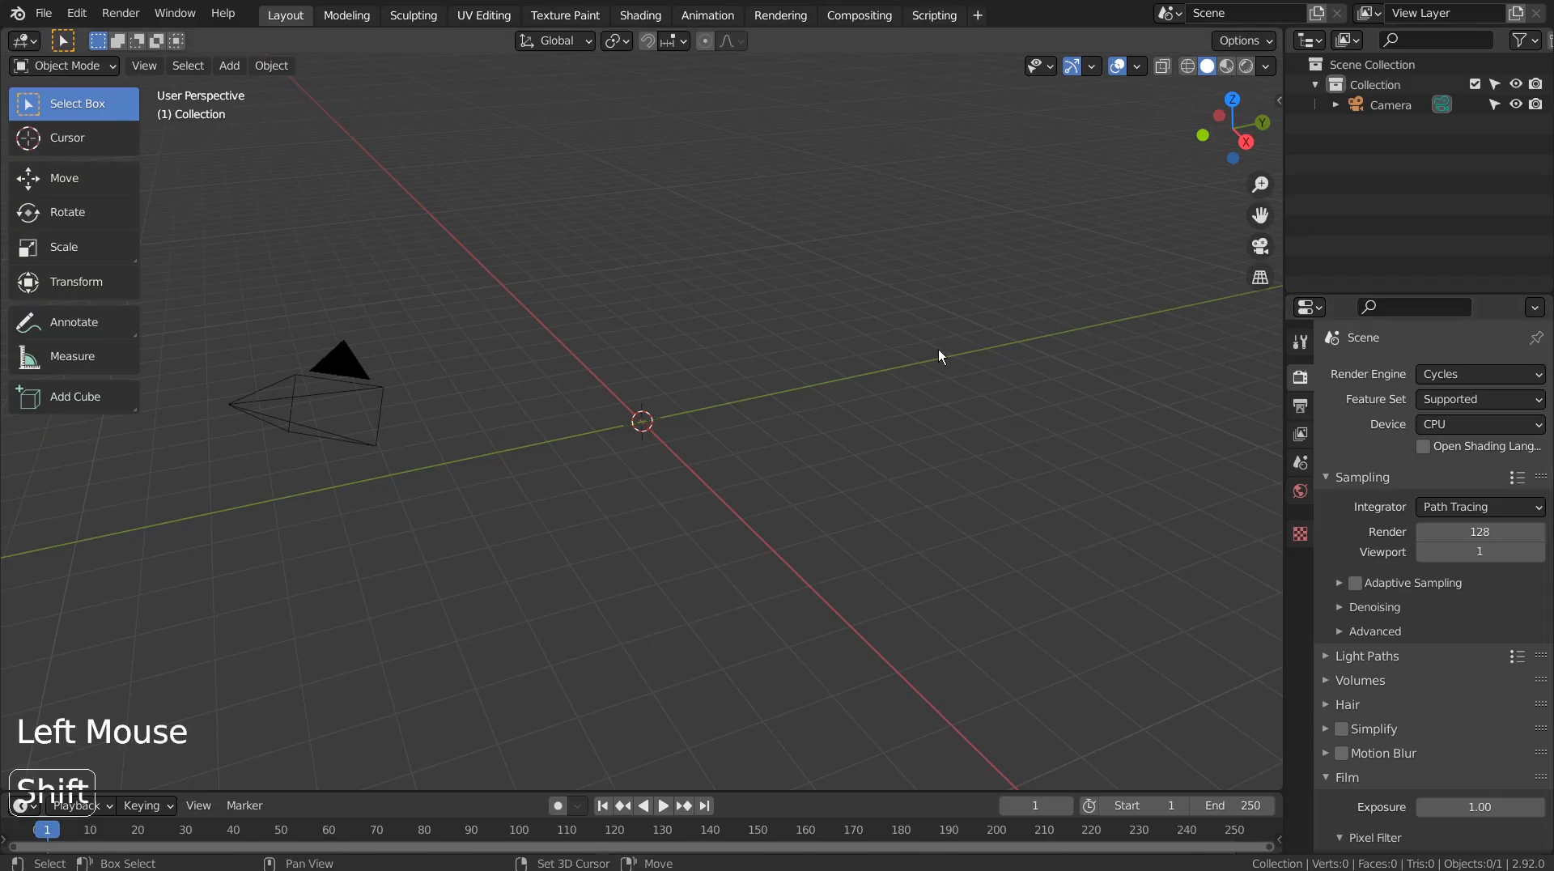
- Add a text object at the origin reading 'YOUR LOGO' and begin rotating it upright
key("shift+a")
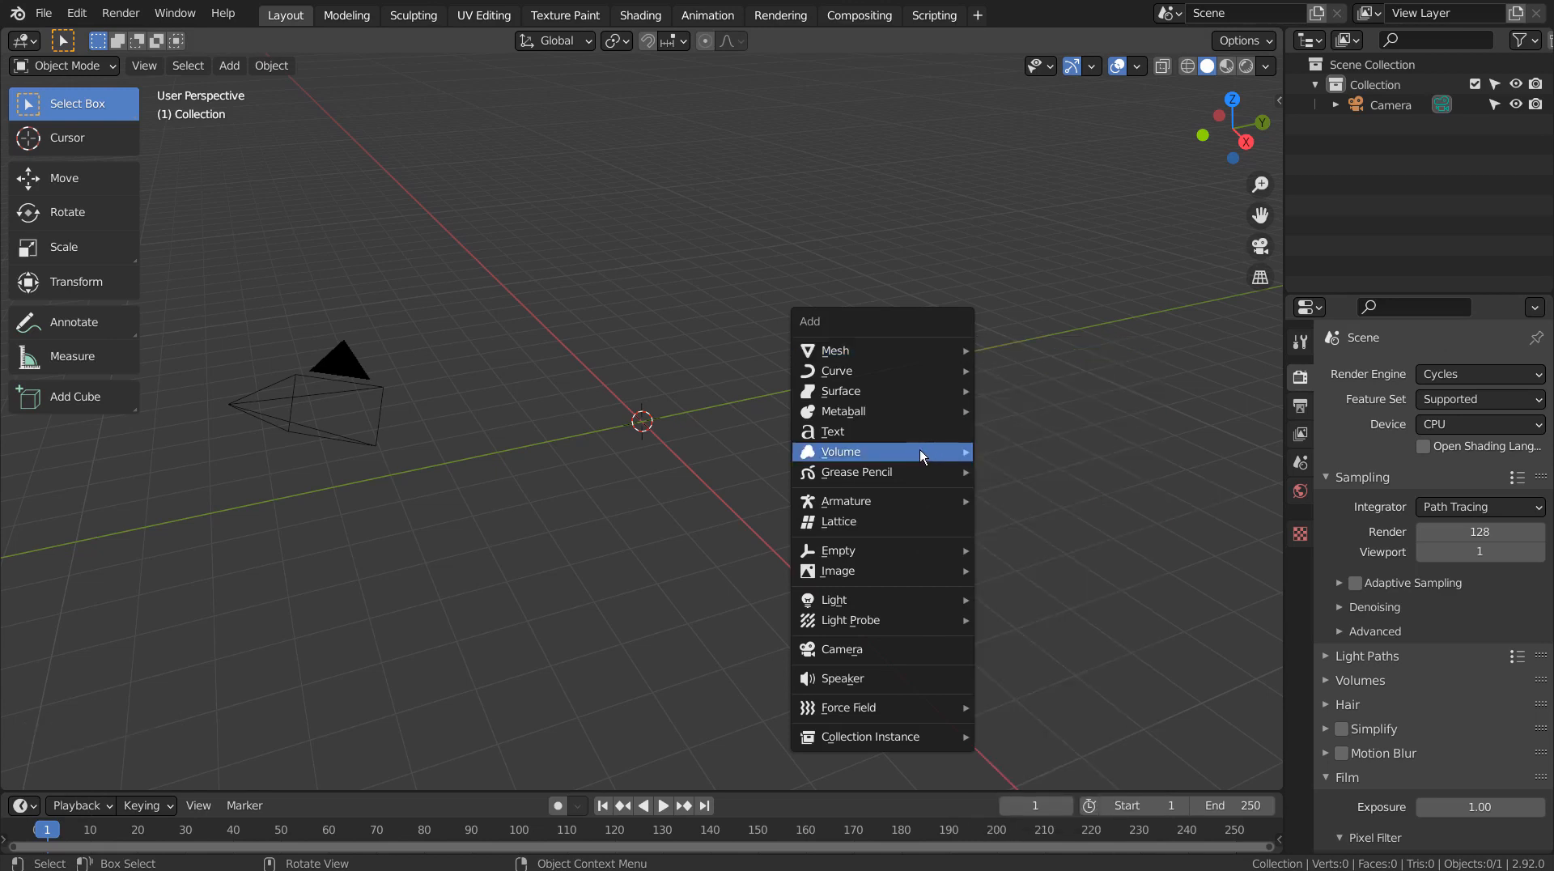
left_click(834, 430)
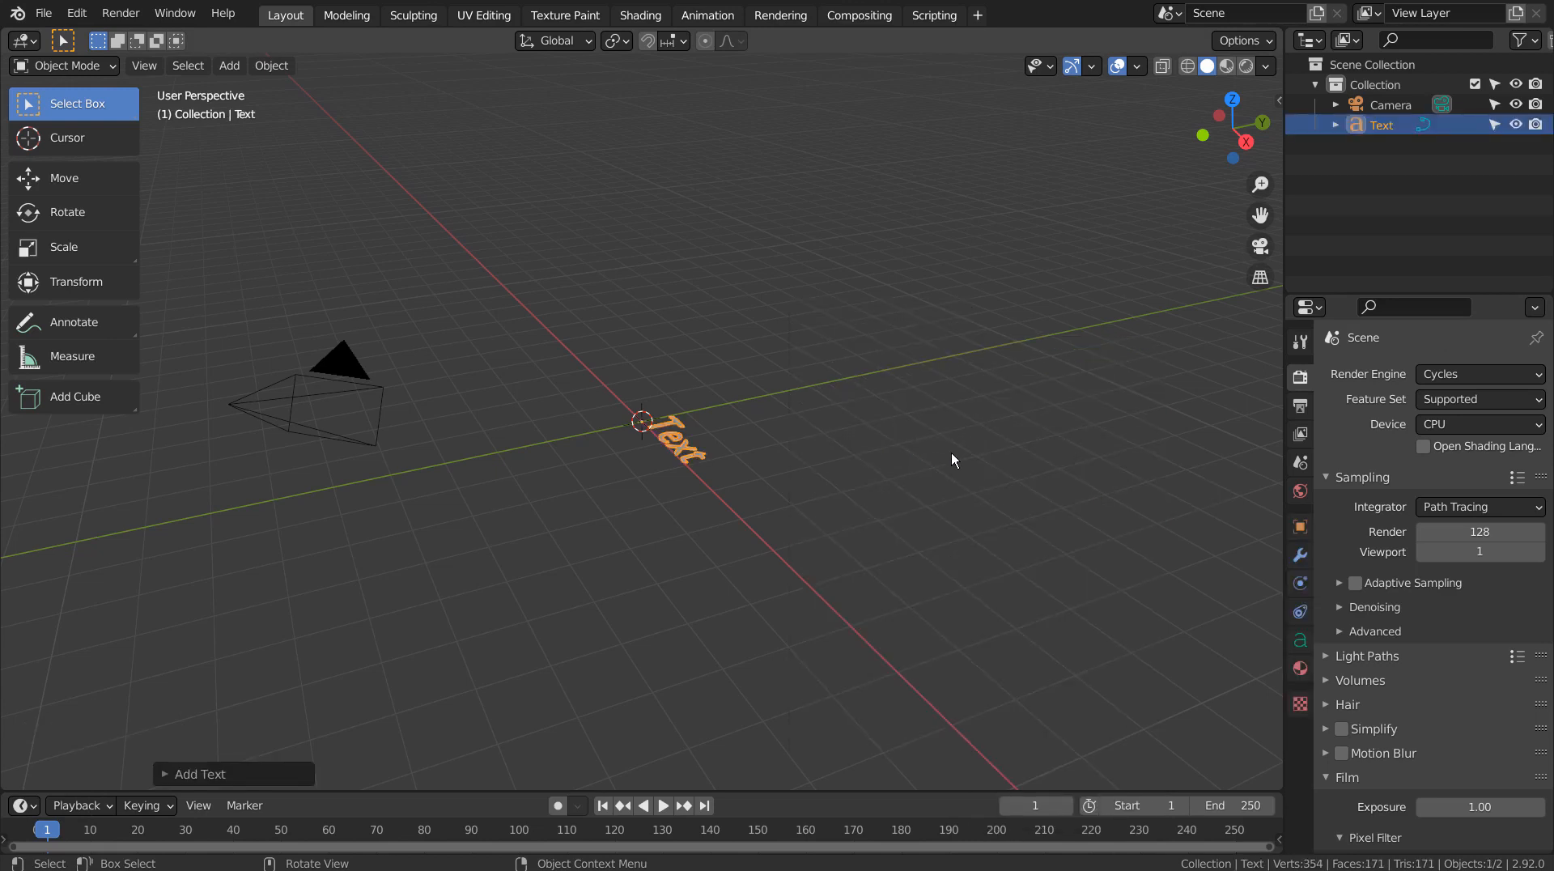
key("Tab")
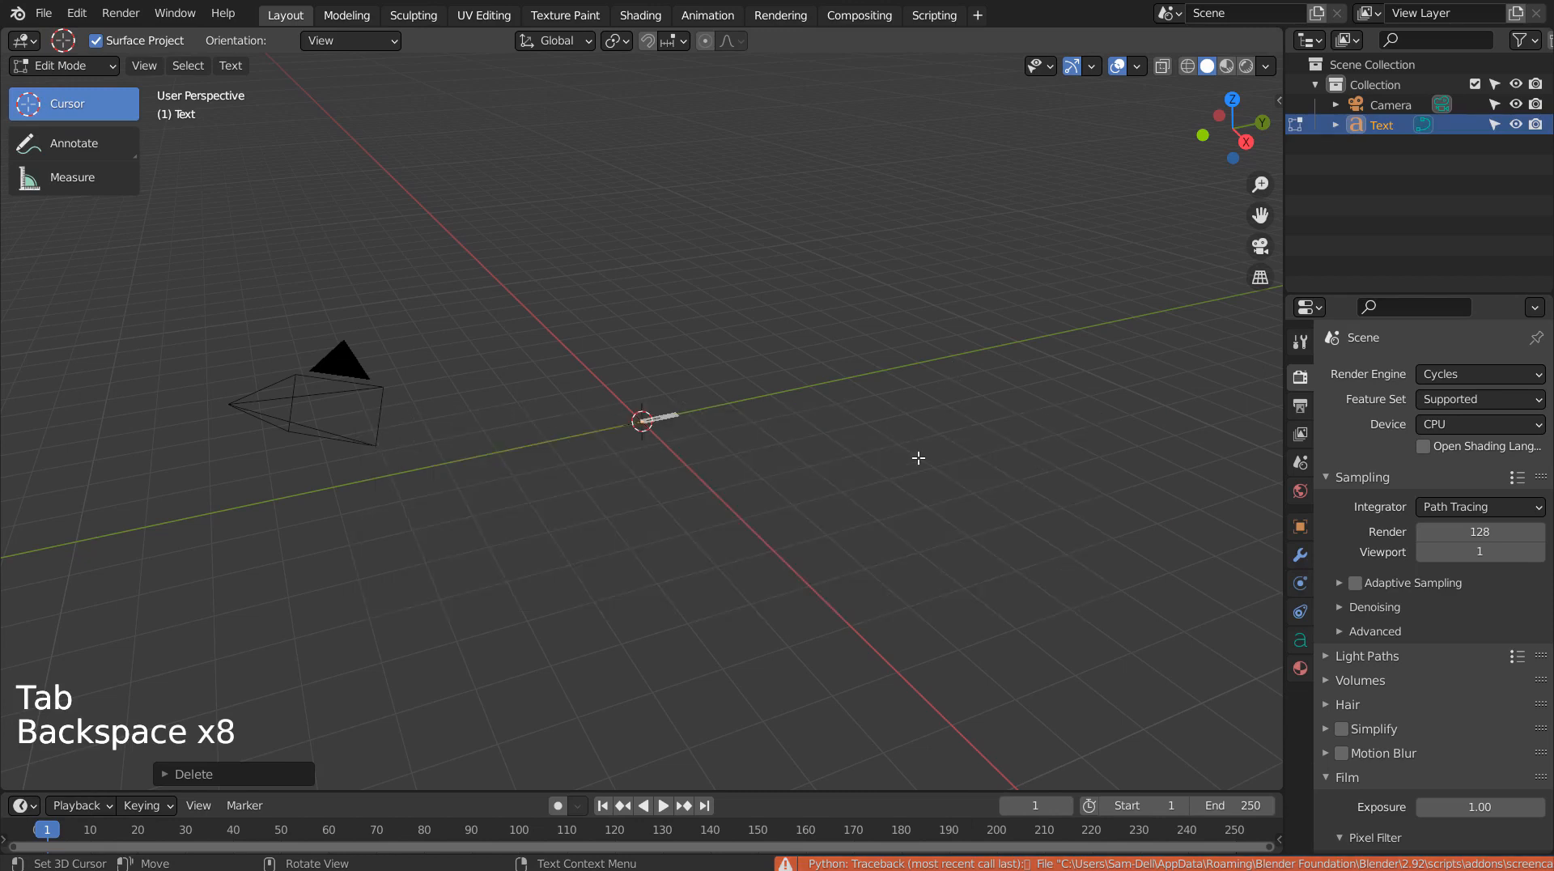
key("Tab")
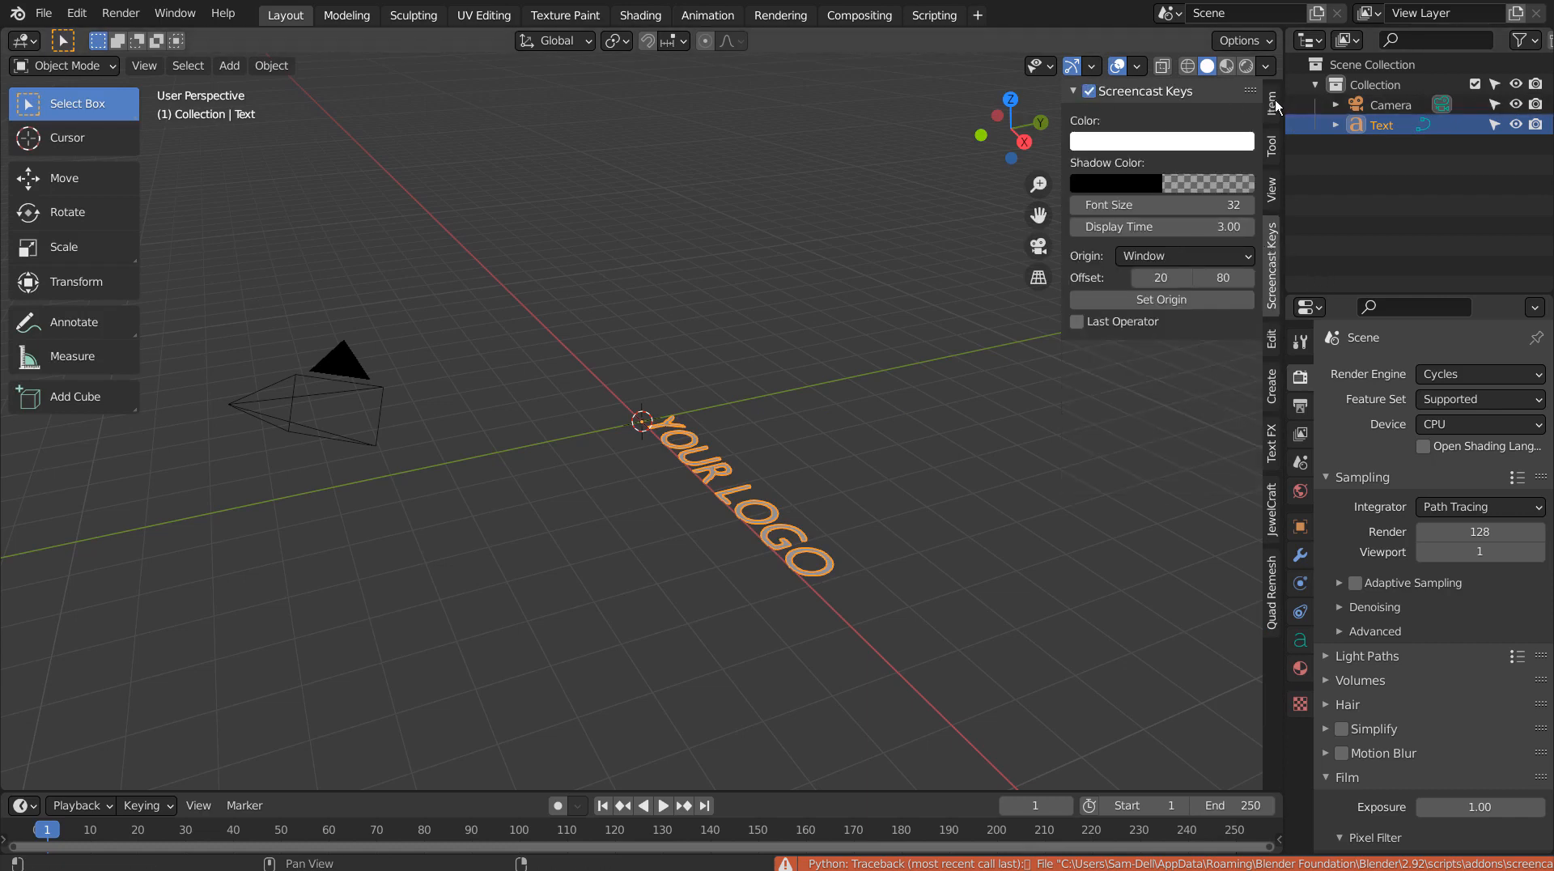
key("r")
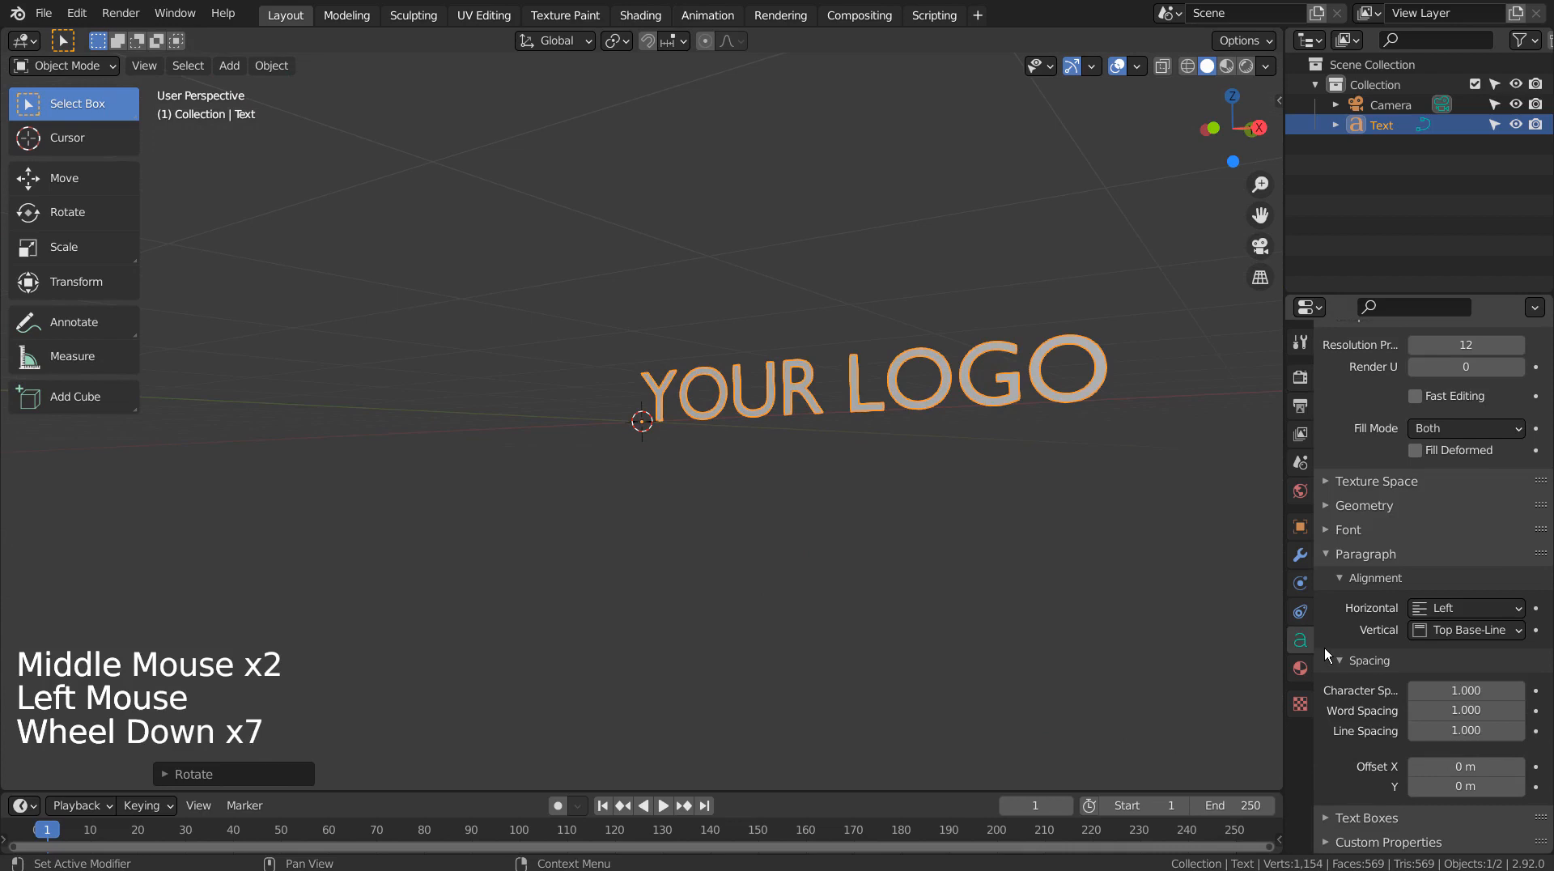
- Load ObelixProBit-cyr.ttf from the system fonts as the text's font
scroll("down", 3)
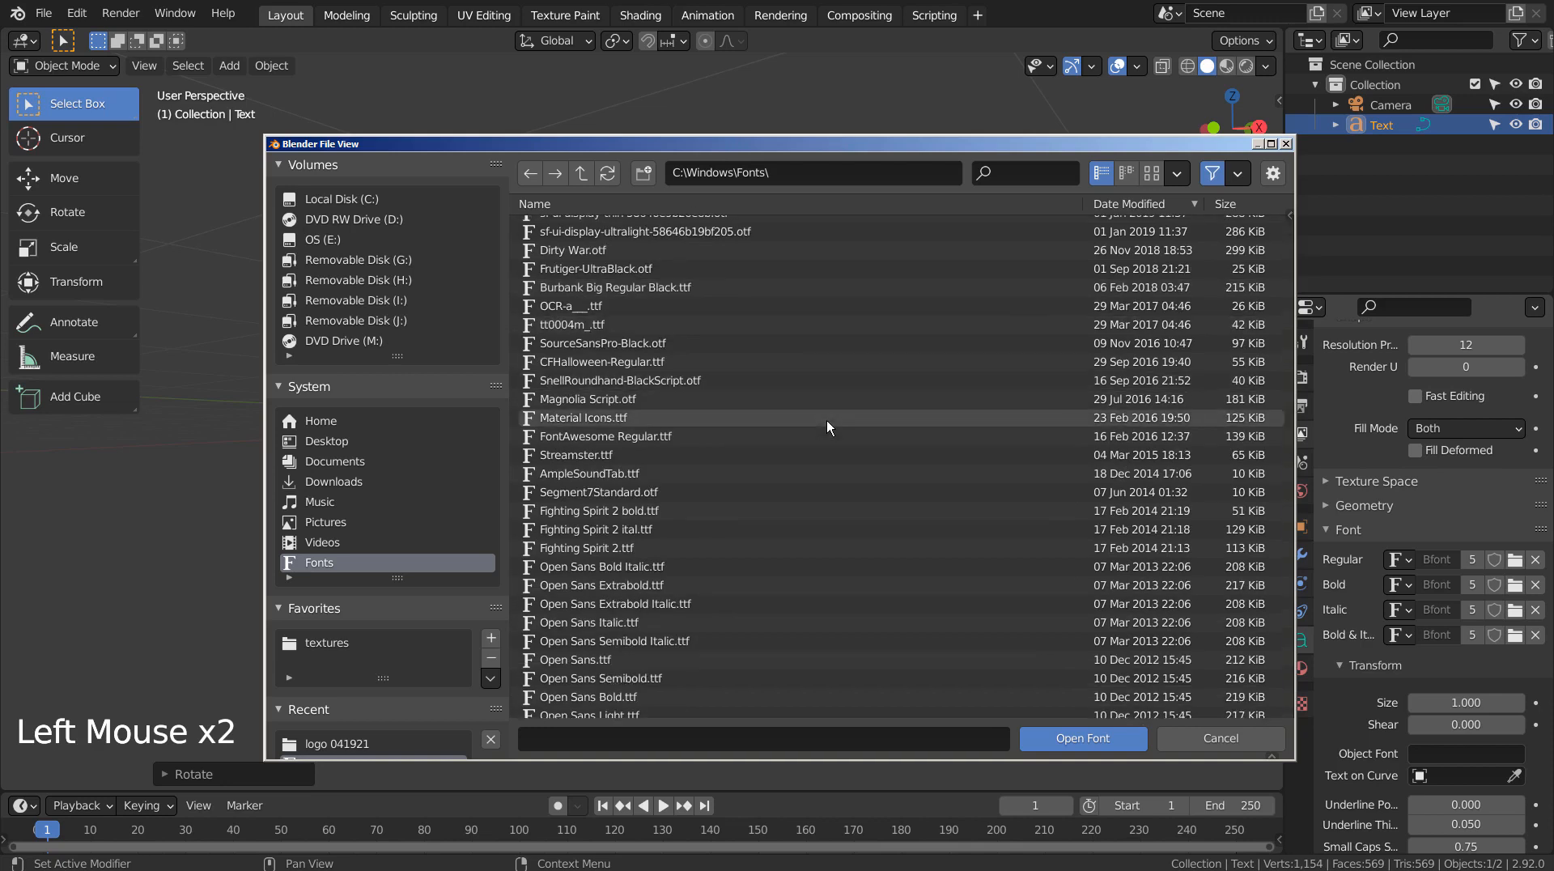
scroll("down", 3)
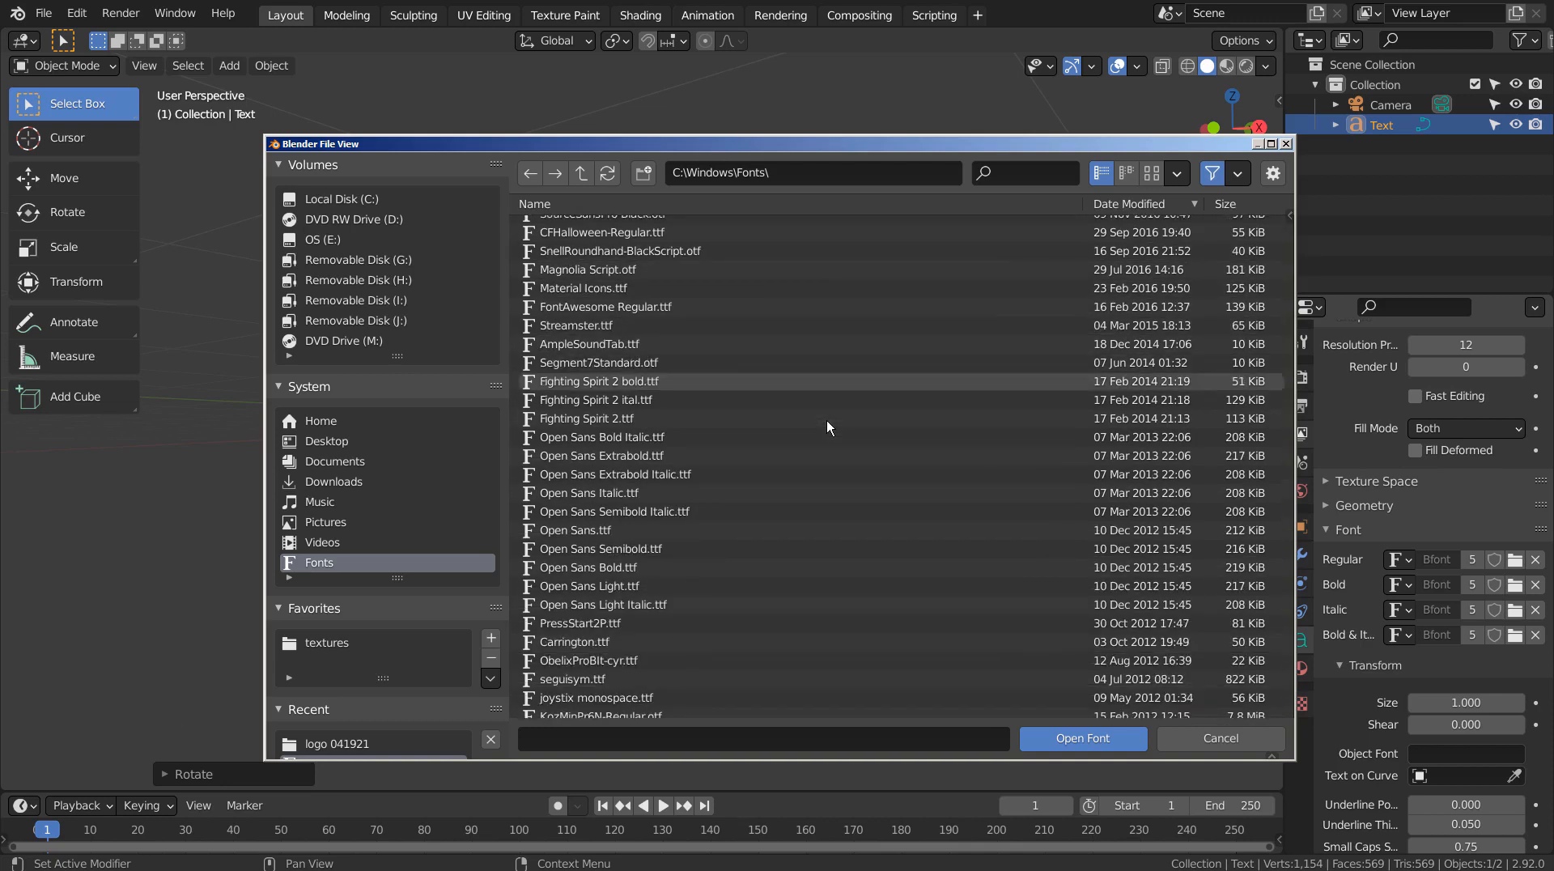
left_click(589, 659)
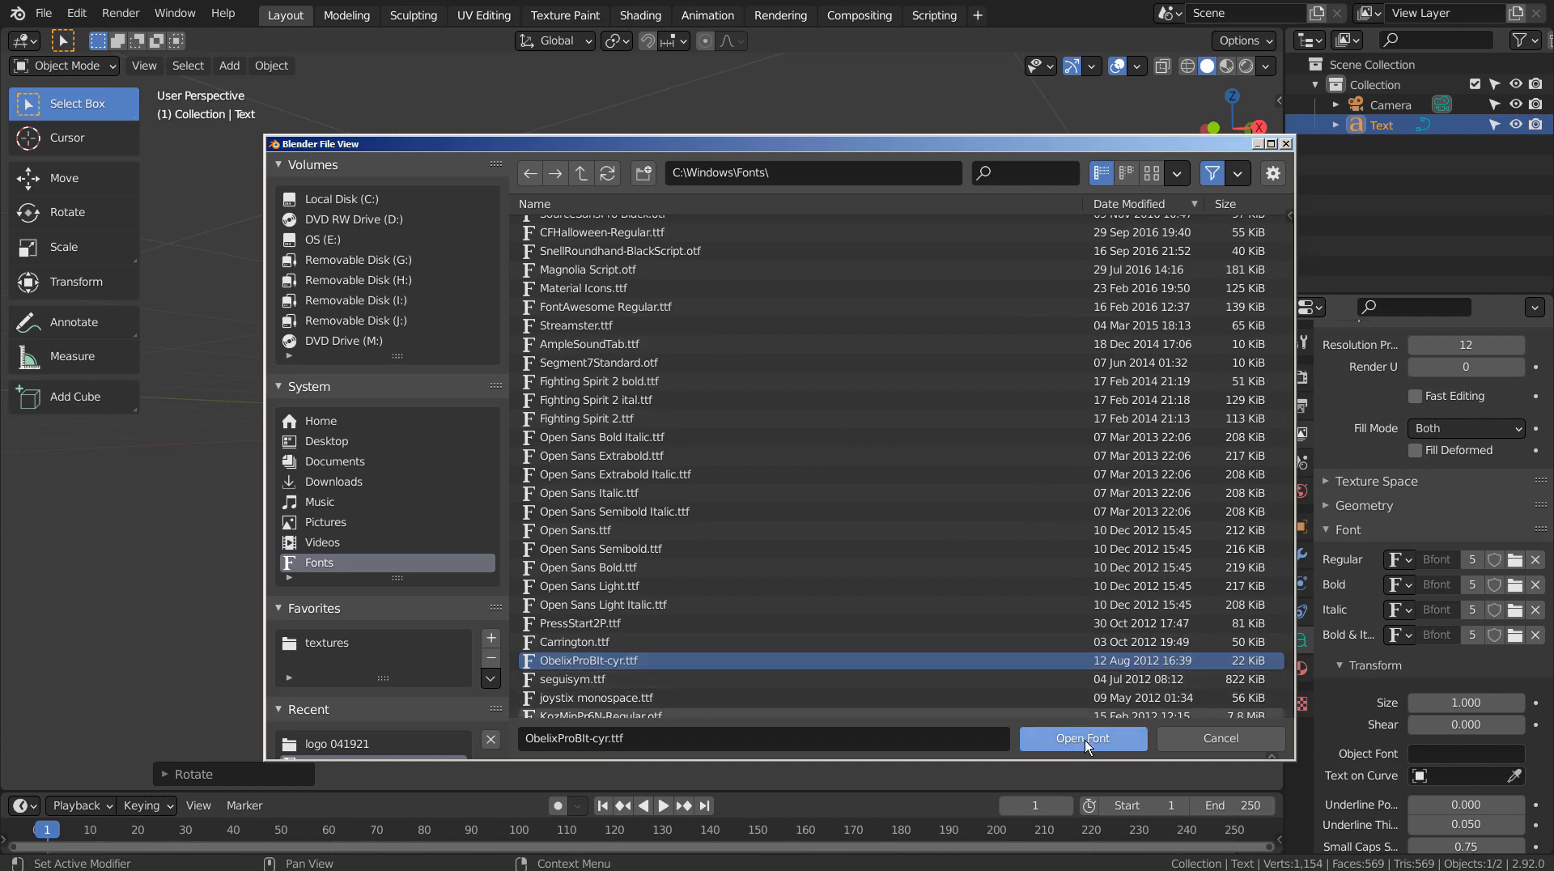
left_click(1082, 738)
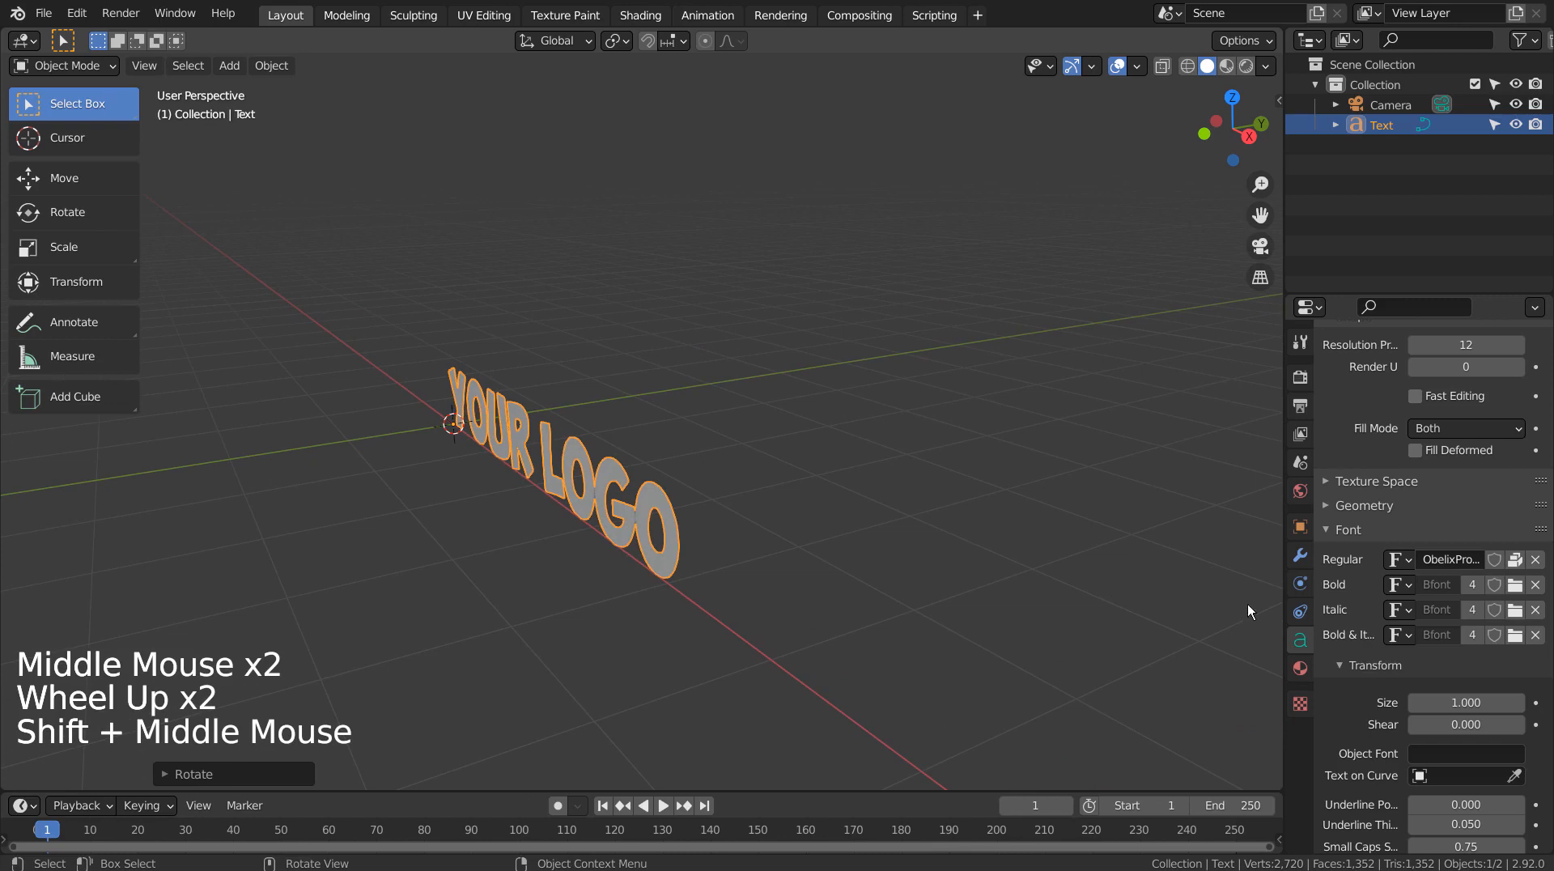
- Set the text geometry to Extrude 0.13 m and Bevel Depth 0.004 m
left_click(1326, 505)
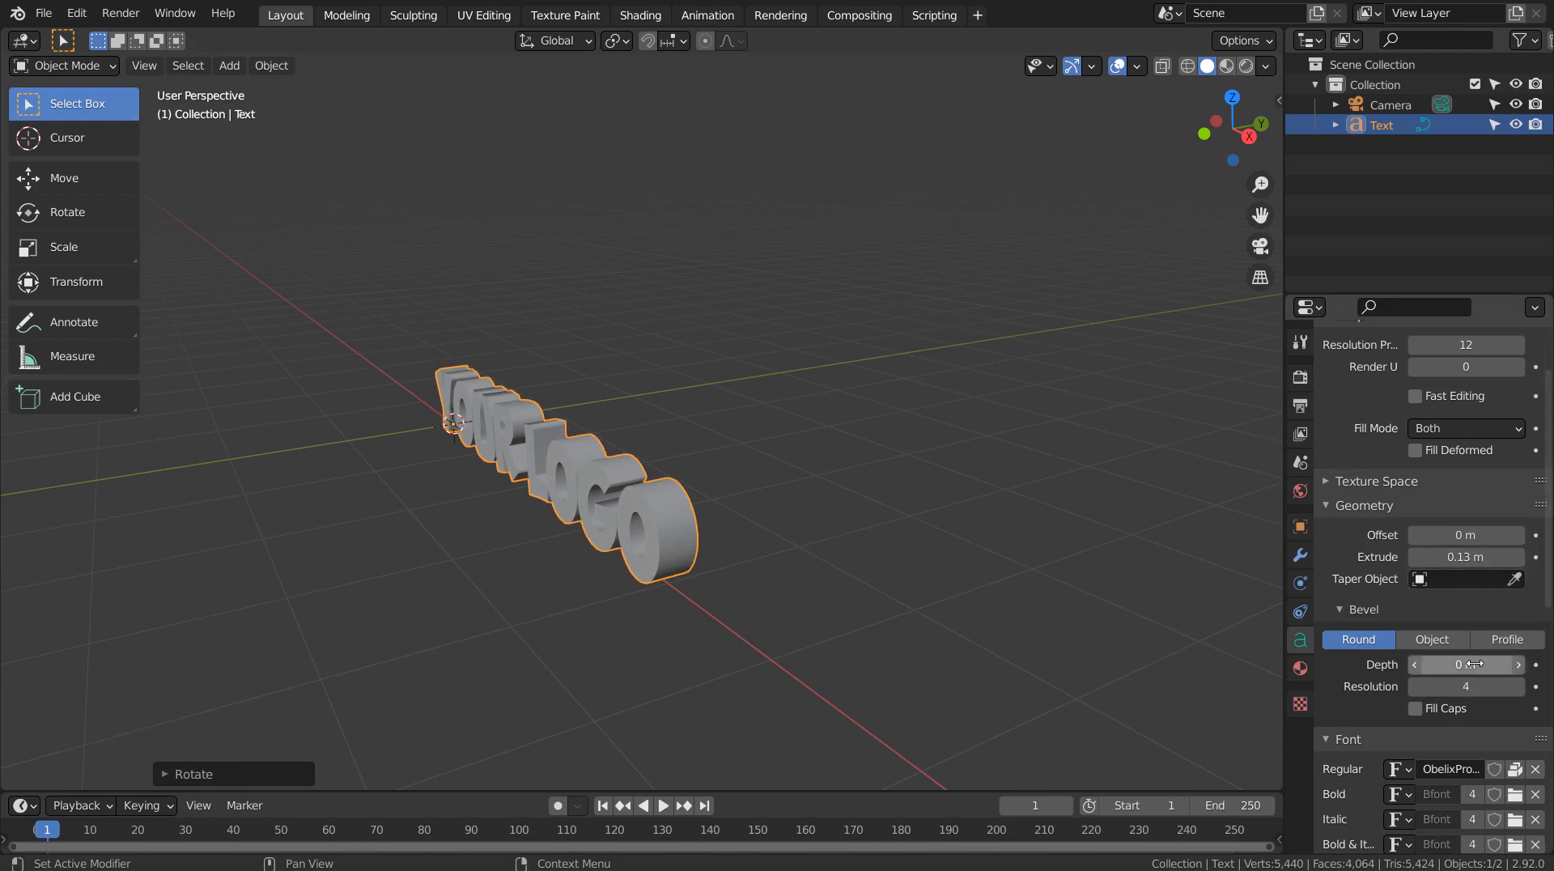
scroll("up", 3)
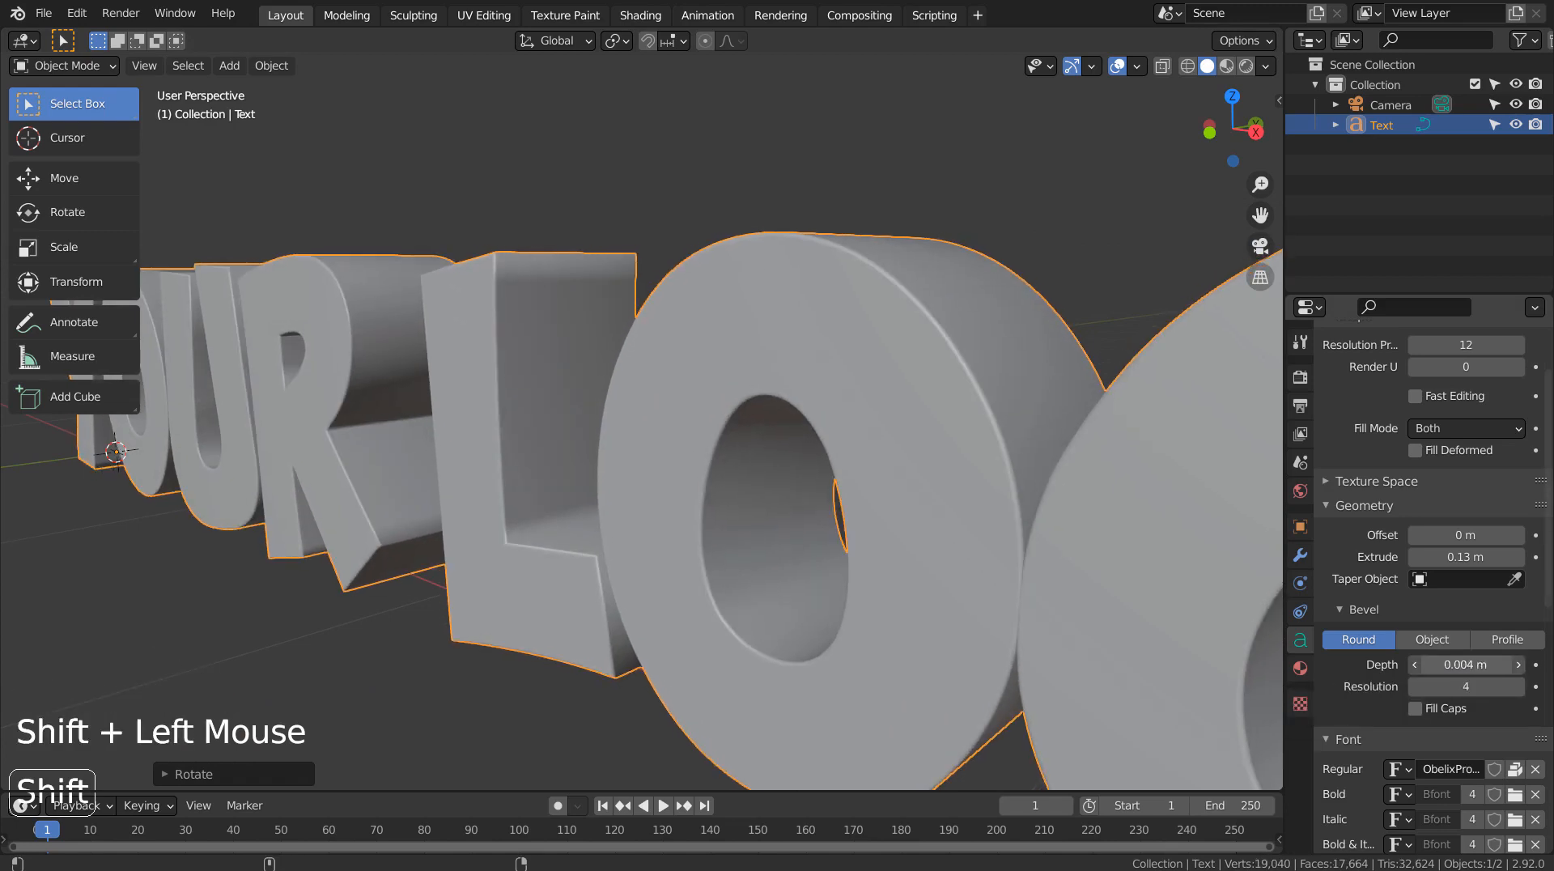
scroll("down", 3)
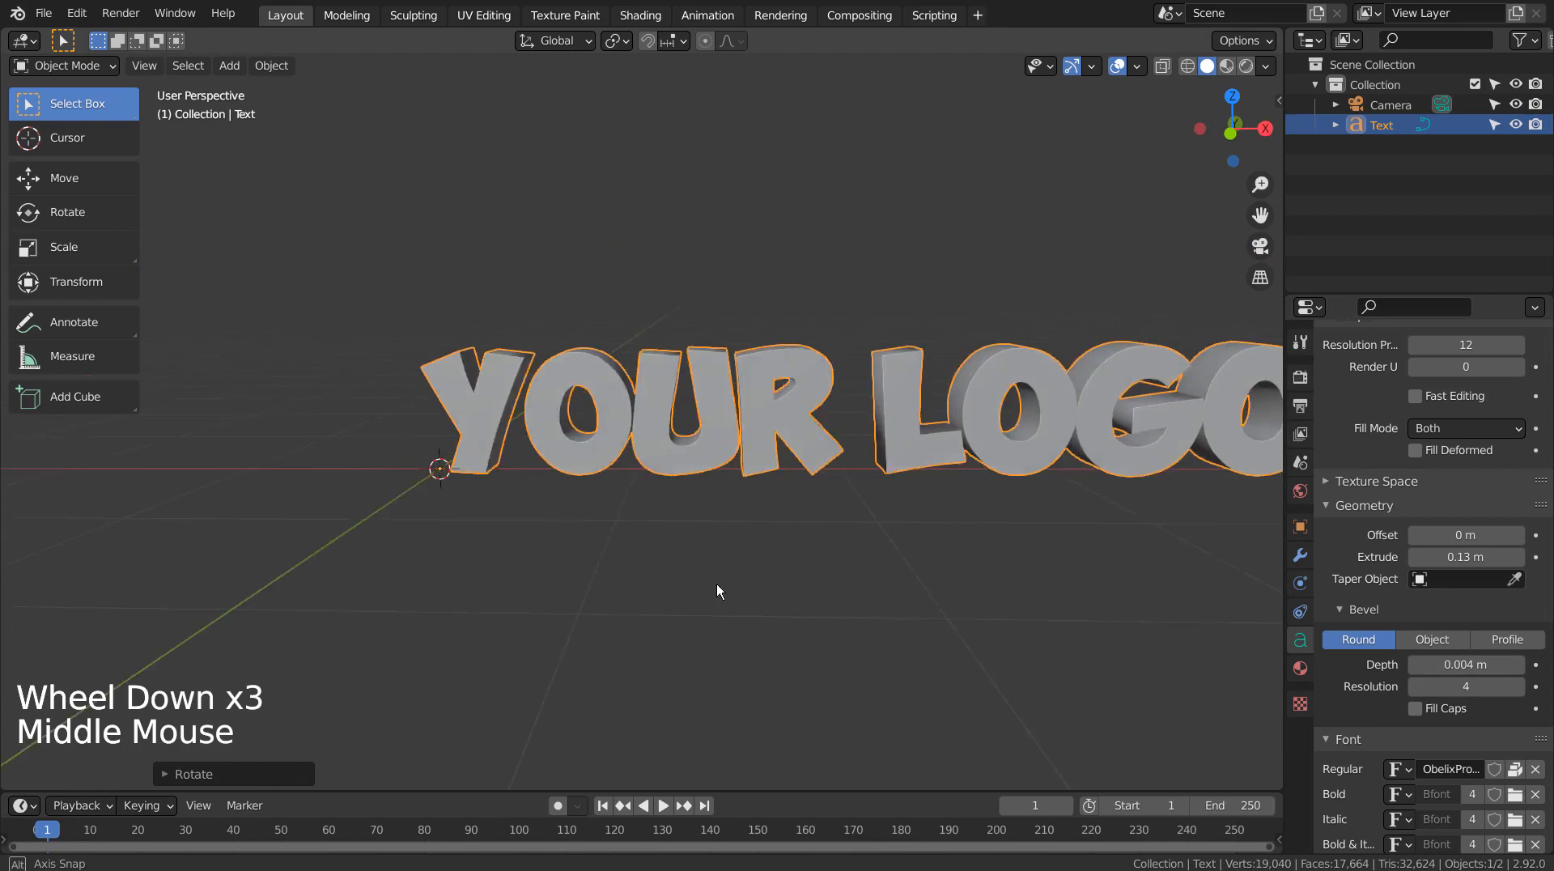
left_click_drag(719, 591, 441, 553)
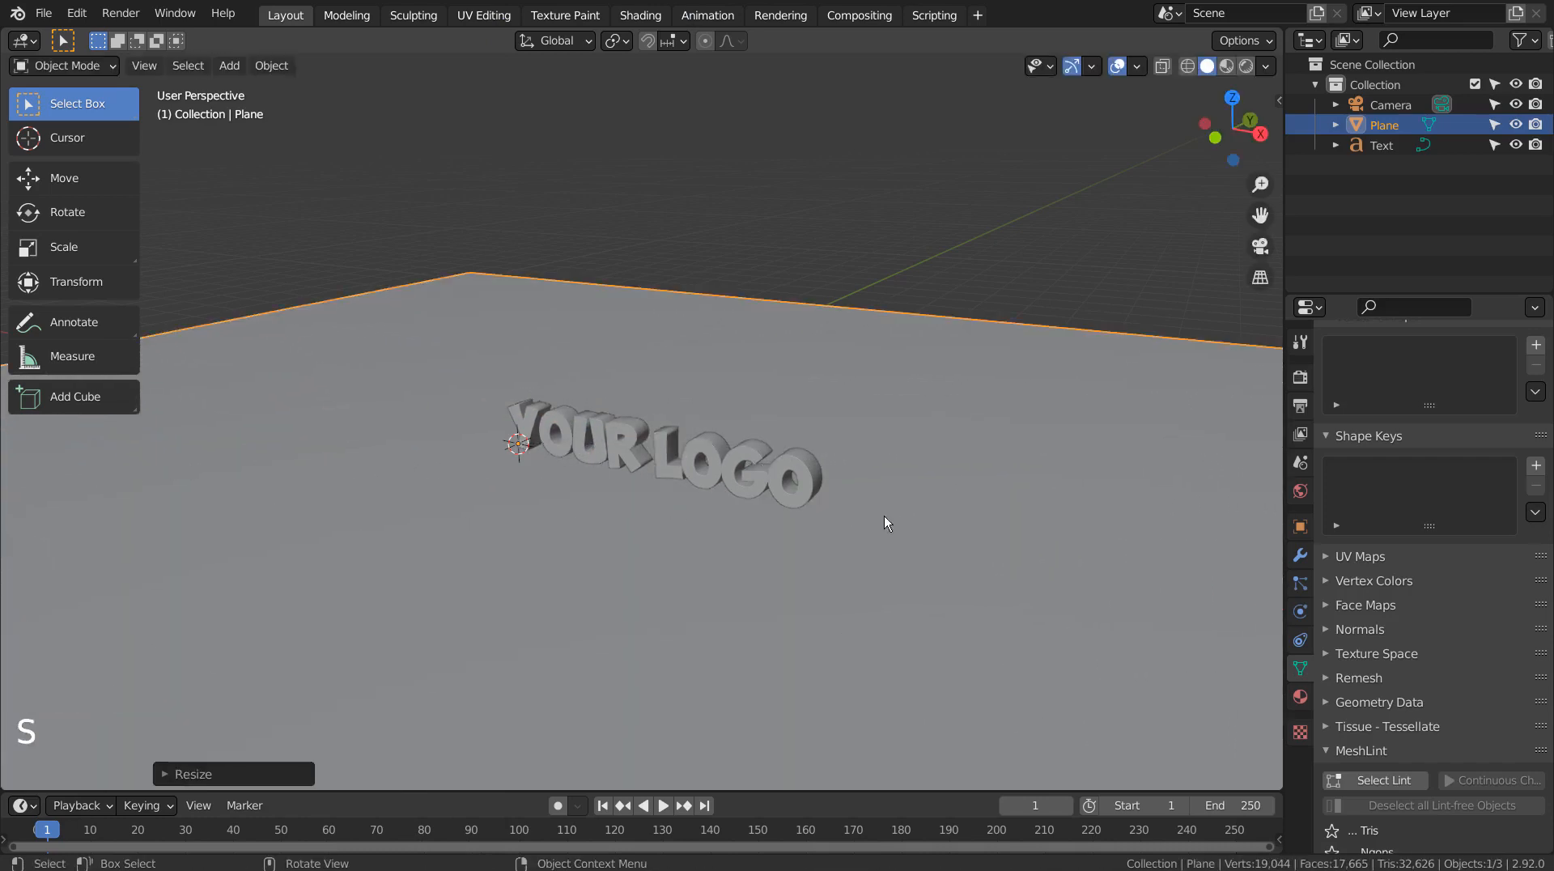
- Add a mesh plane and scale it far beyond the text as a floor
scroll("down", 3)
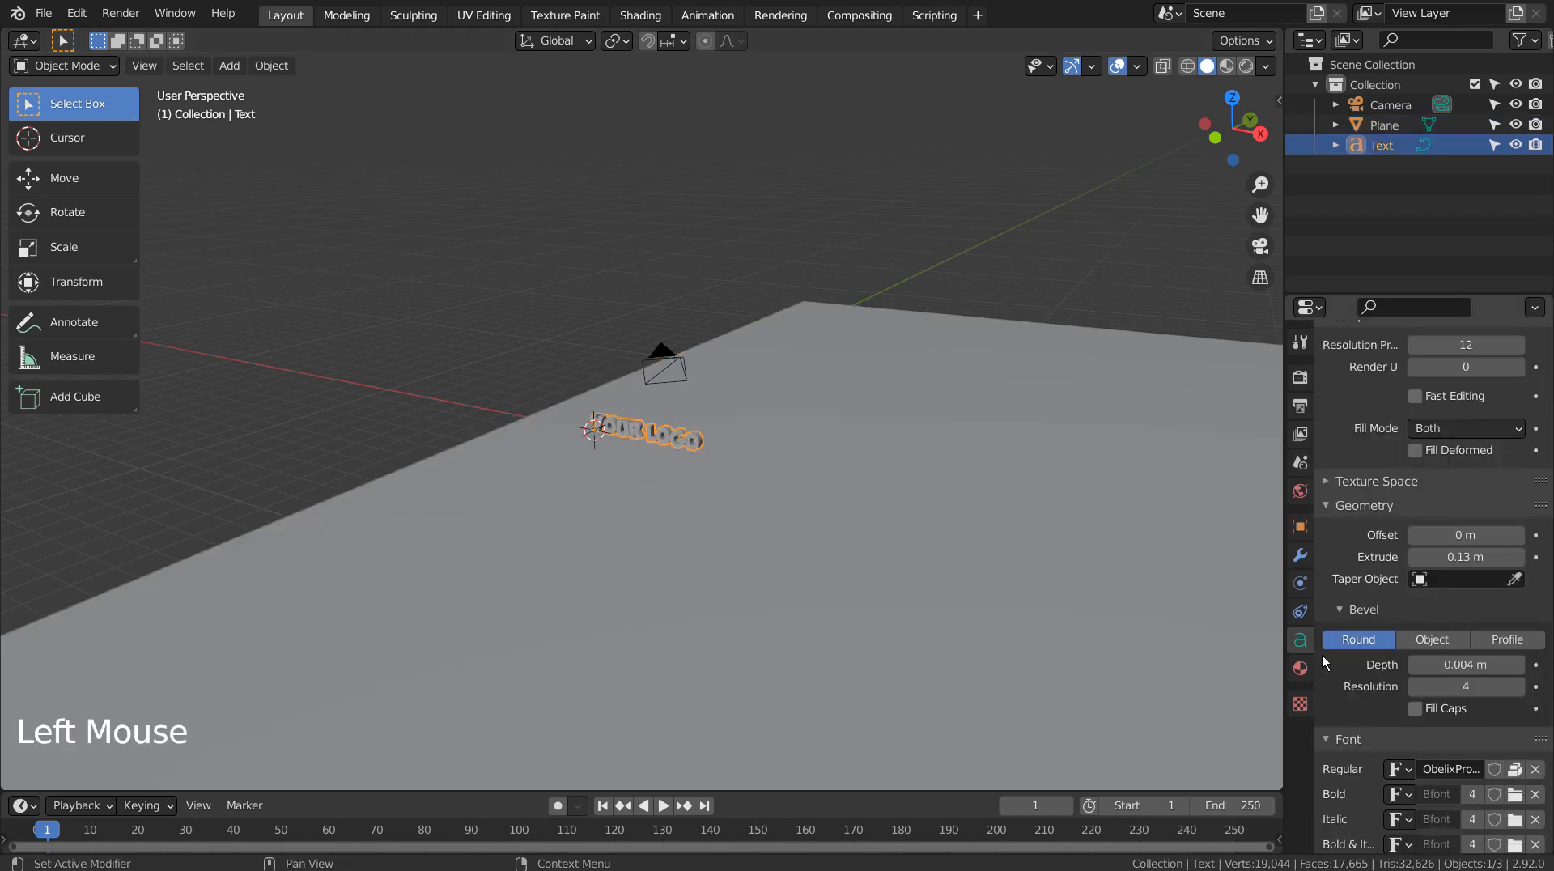
- Make the text material metallic; give the plane an orange material, Metallic 0.934, Roughness 0.161
left_click(1299, 668)
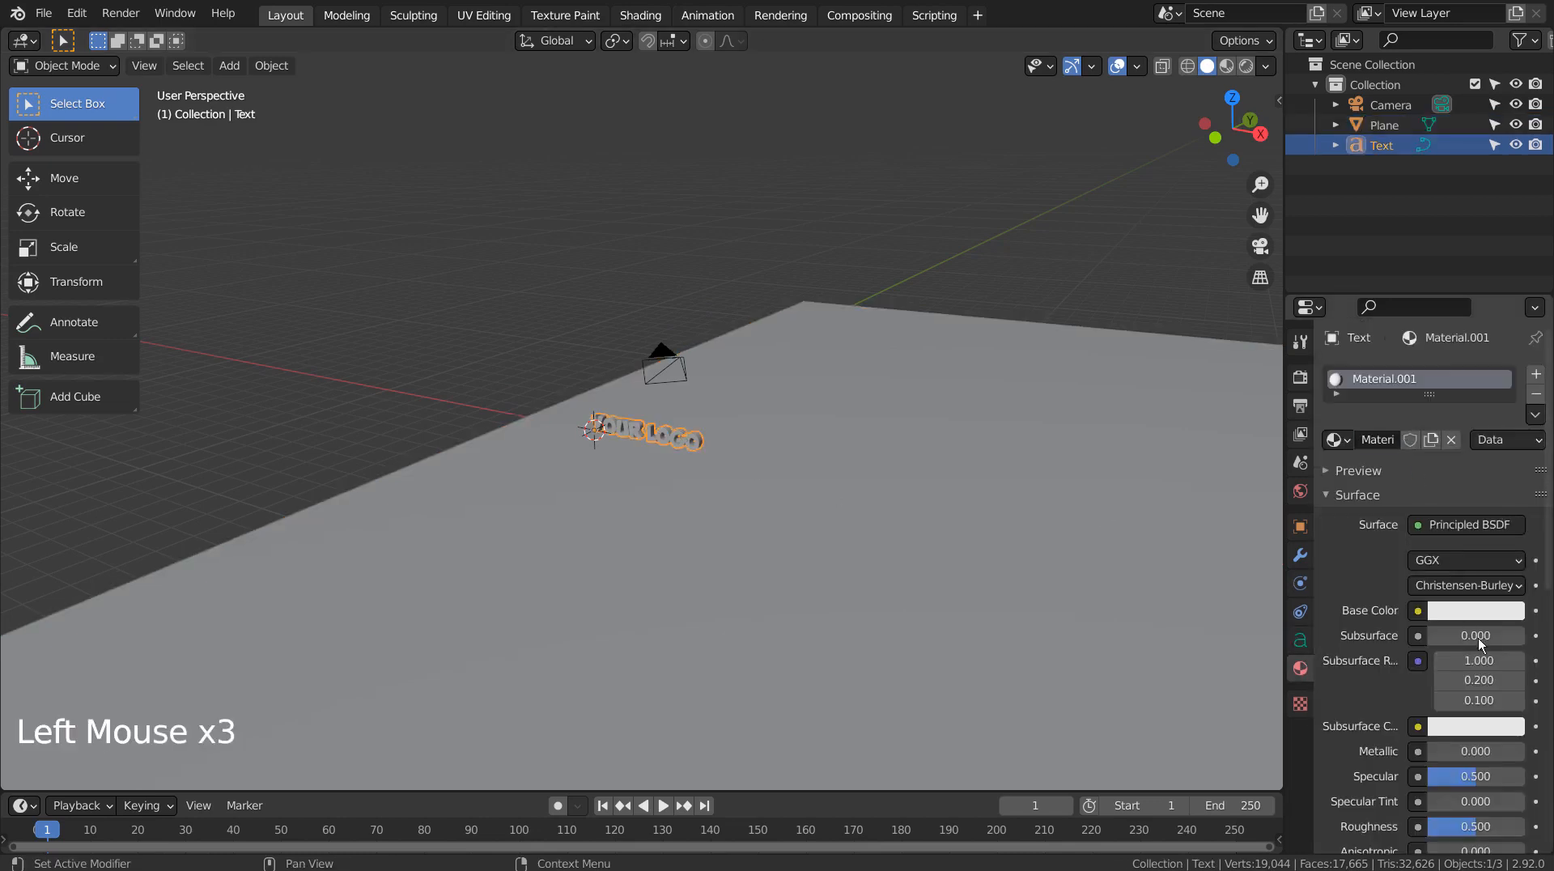
left_click(1476, 609)
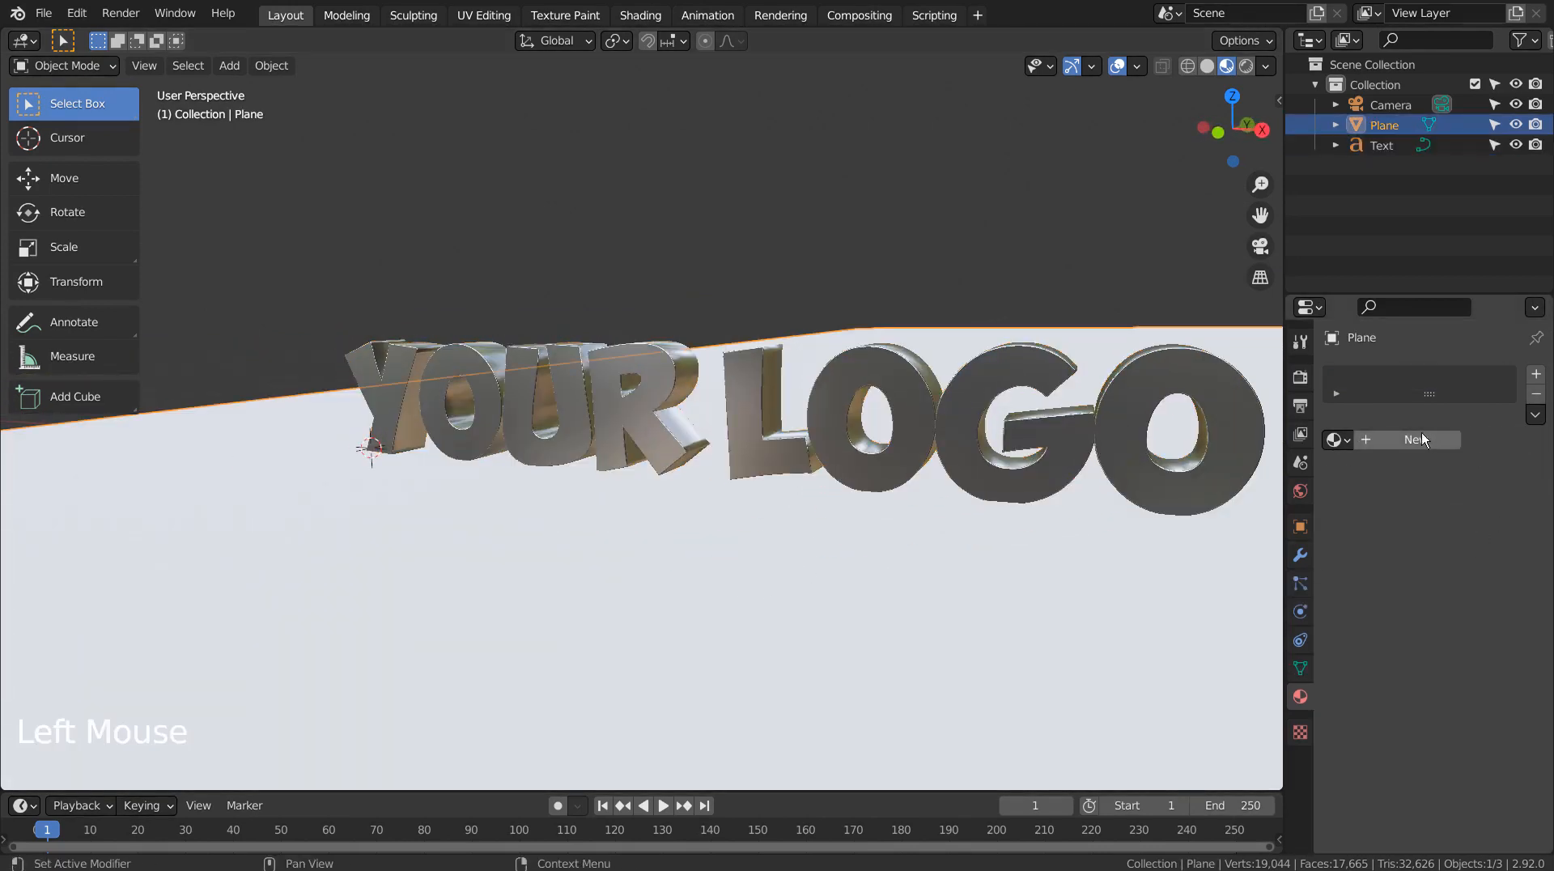
left_click(1407, 439)
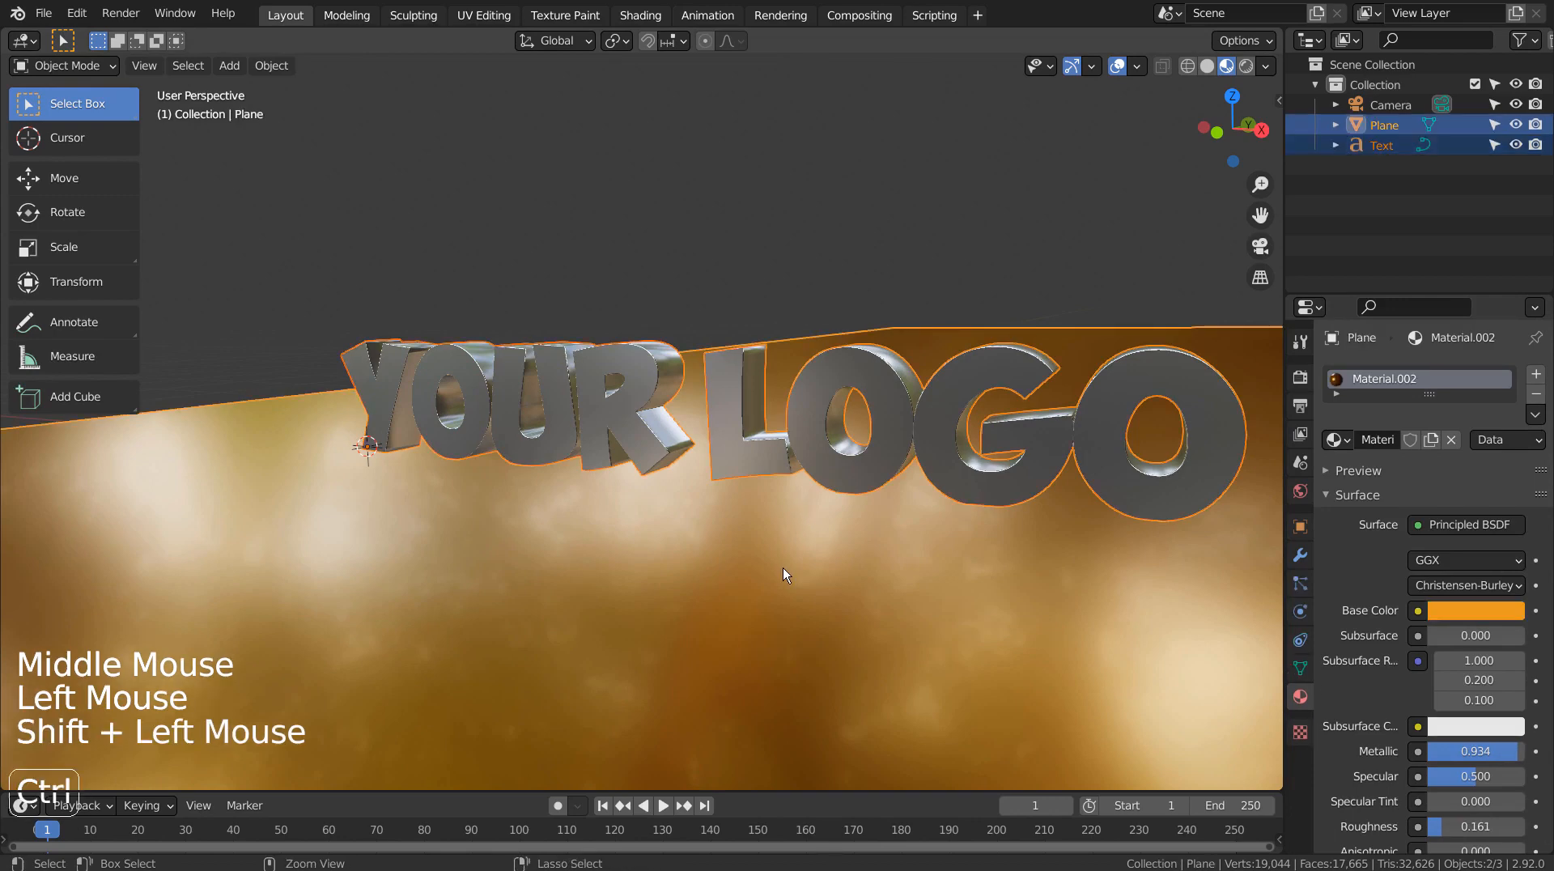
scroll("down", 3)
type(".011")
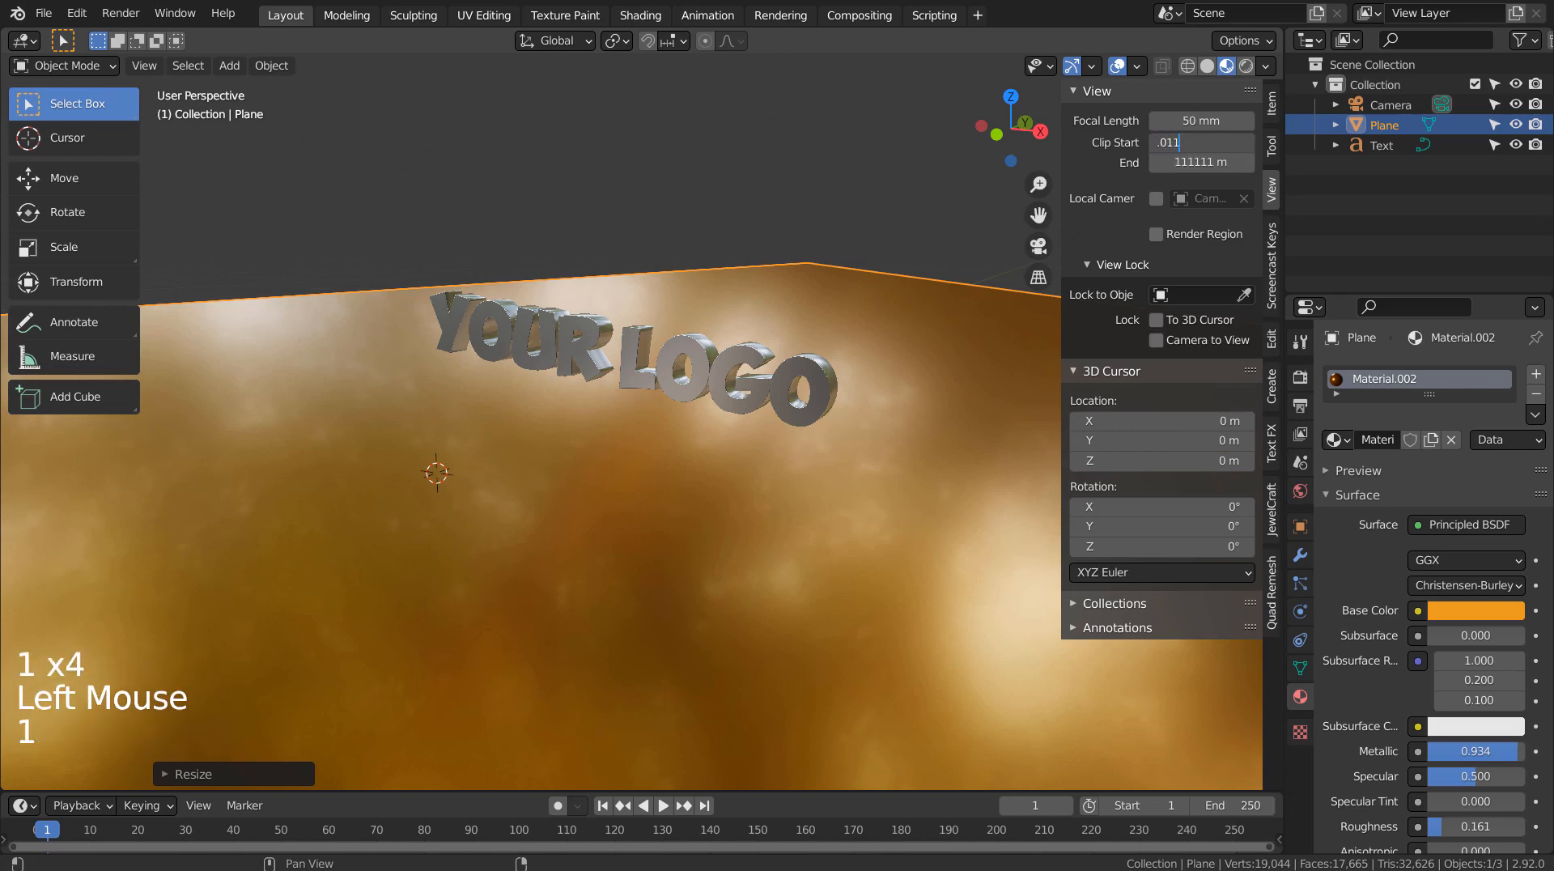
- Inspect the plane from side views and undo its changes until it lies flat
scroll("down", 3)
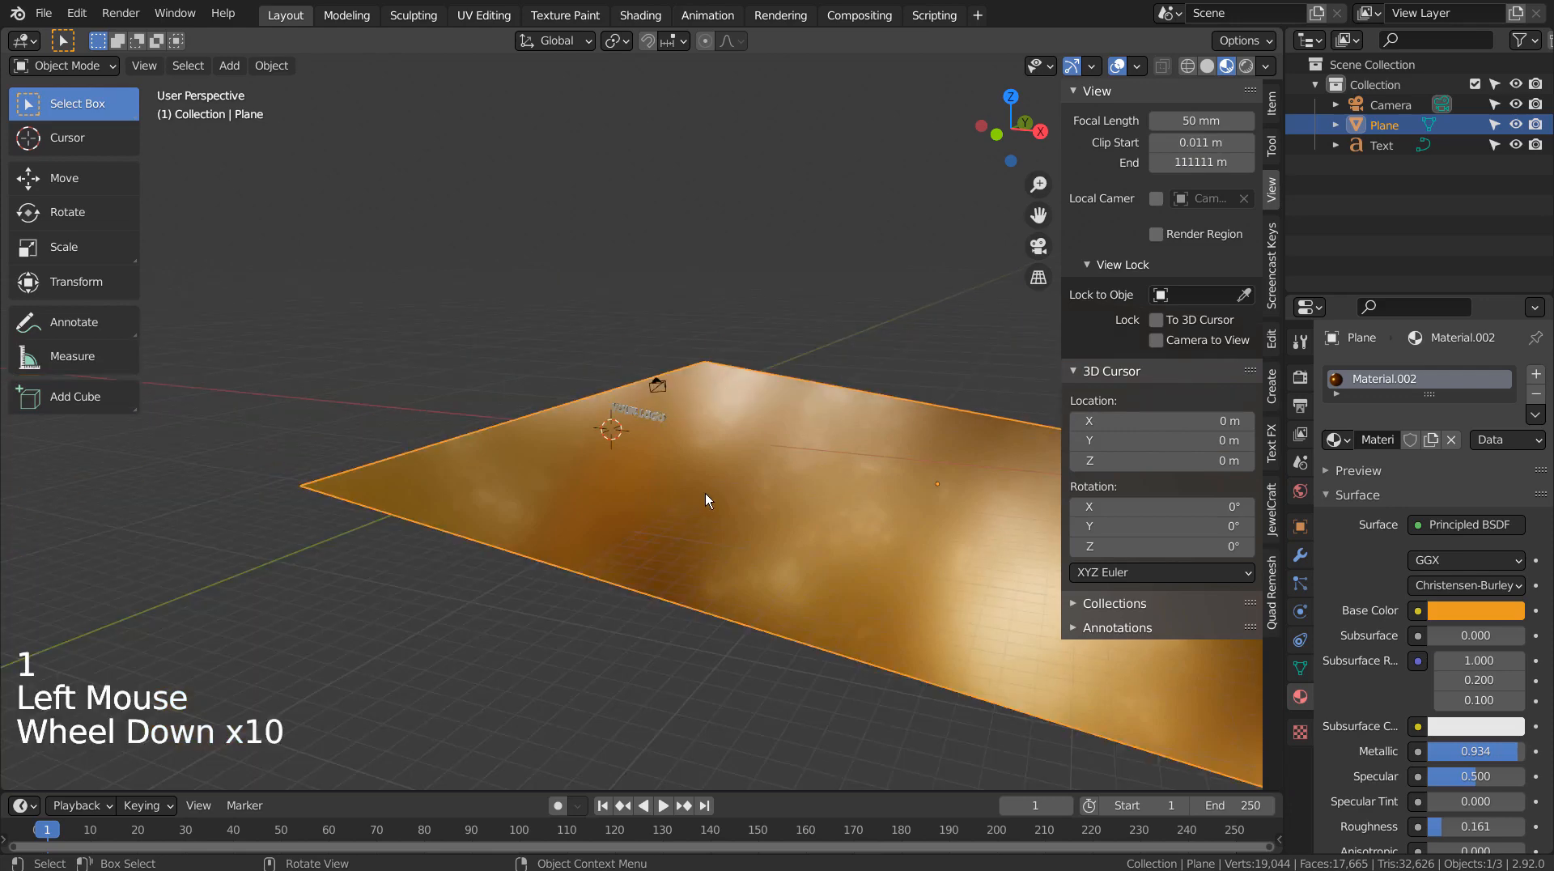
key("Tab")
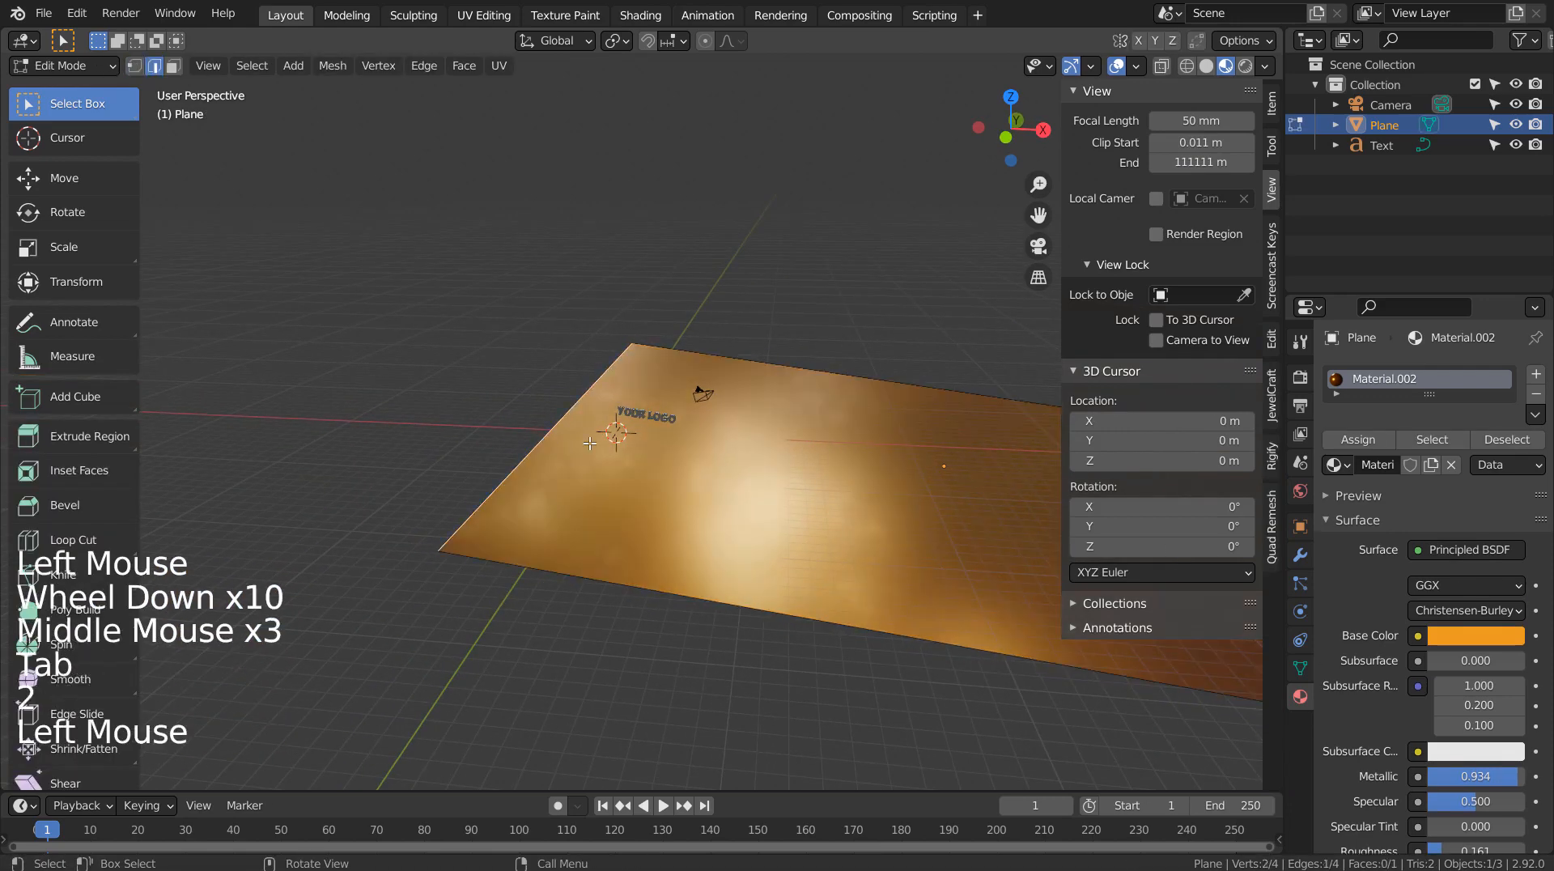
key("KP_3")
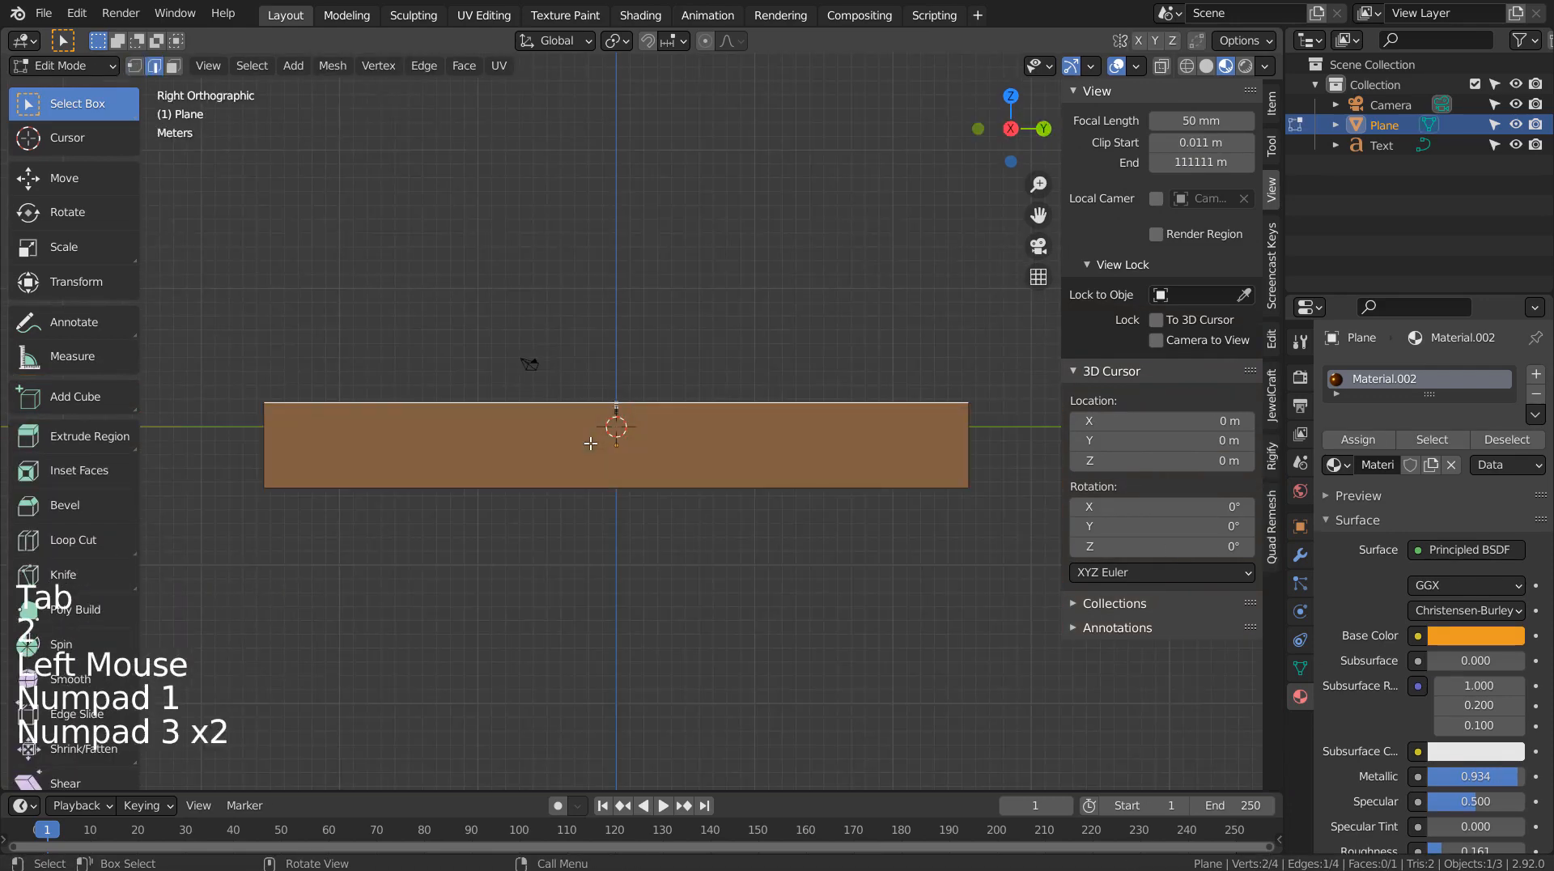
key("Tab")
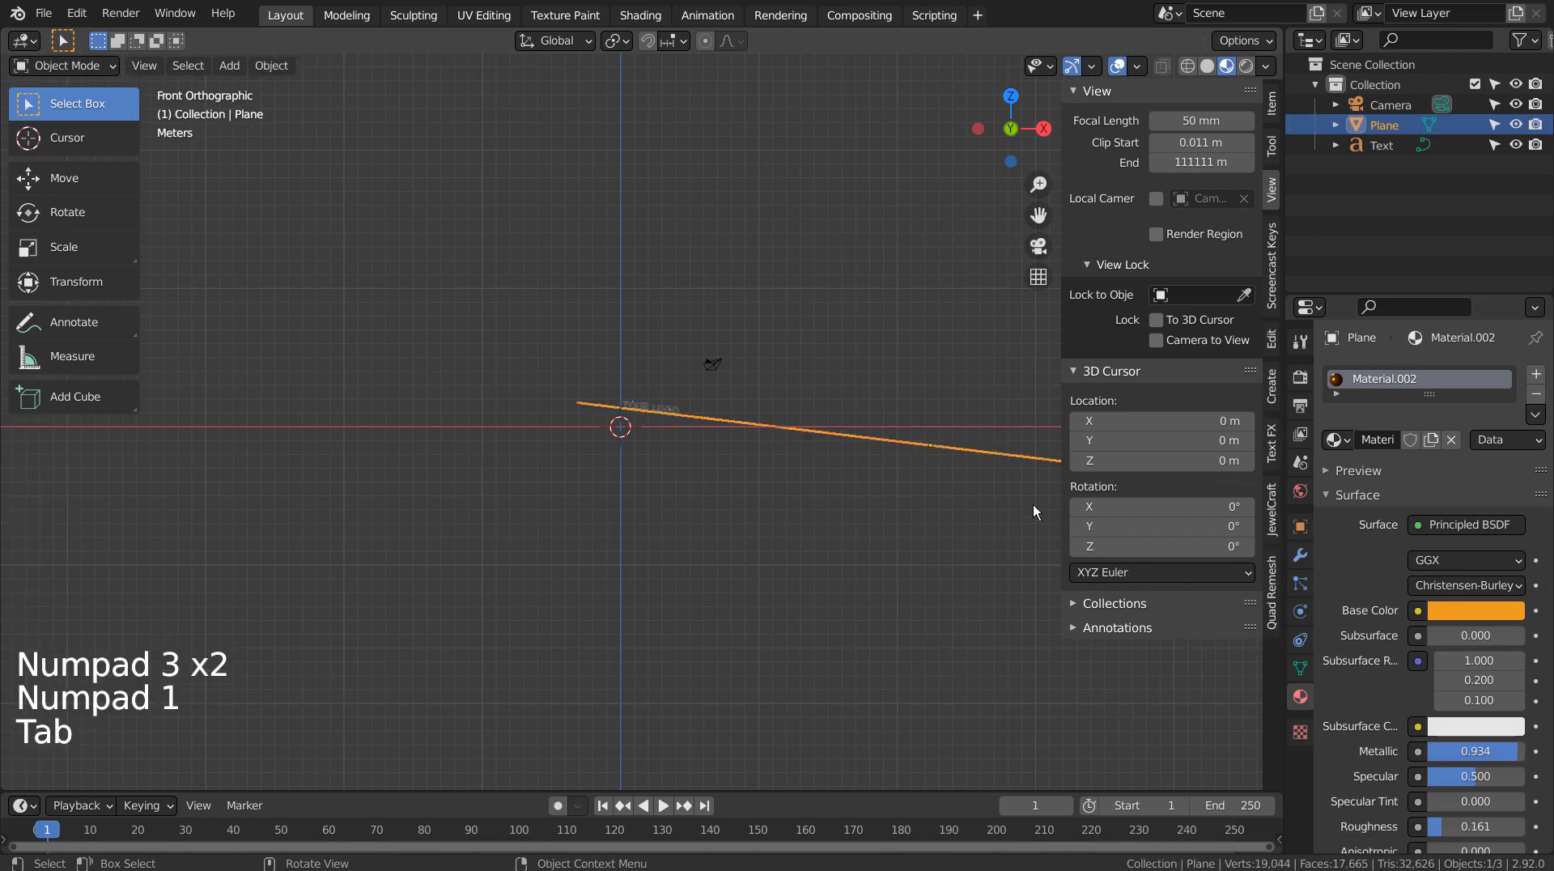
key("Tab")
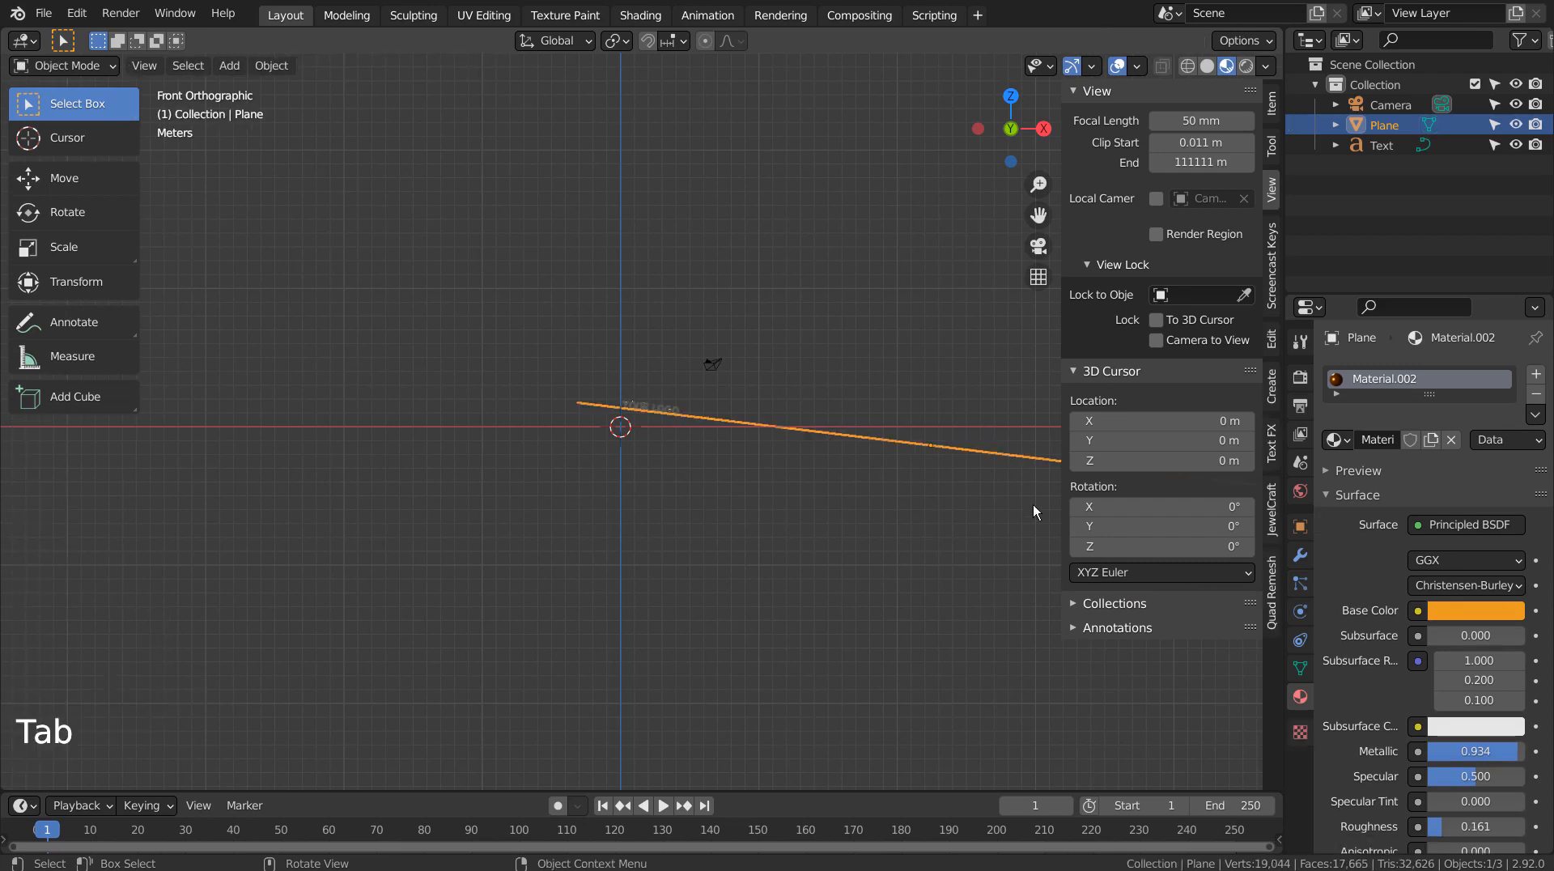
key("g")
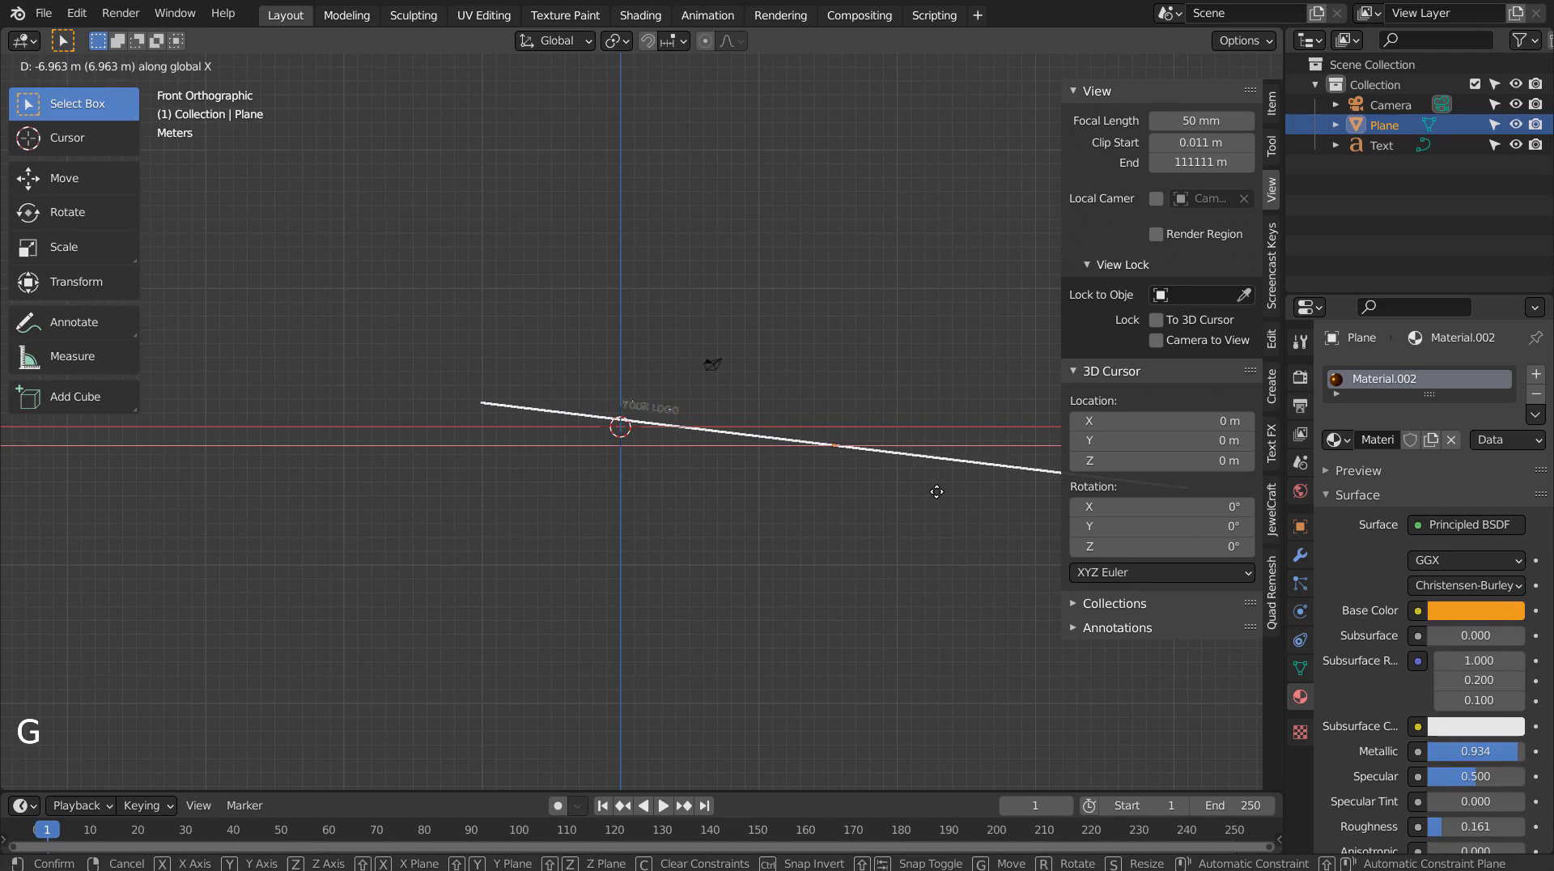
key("ctrl+z")
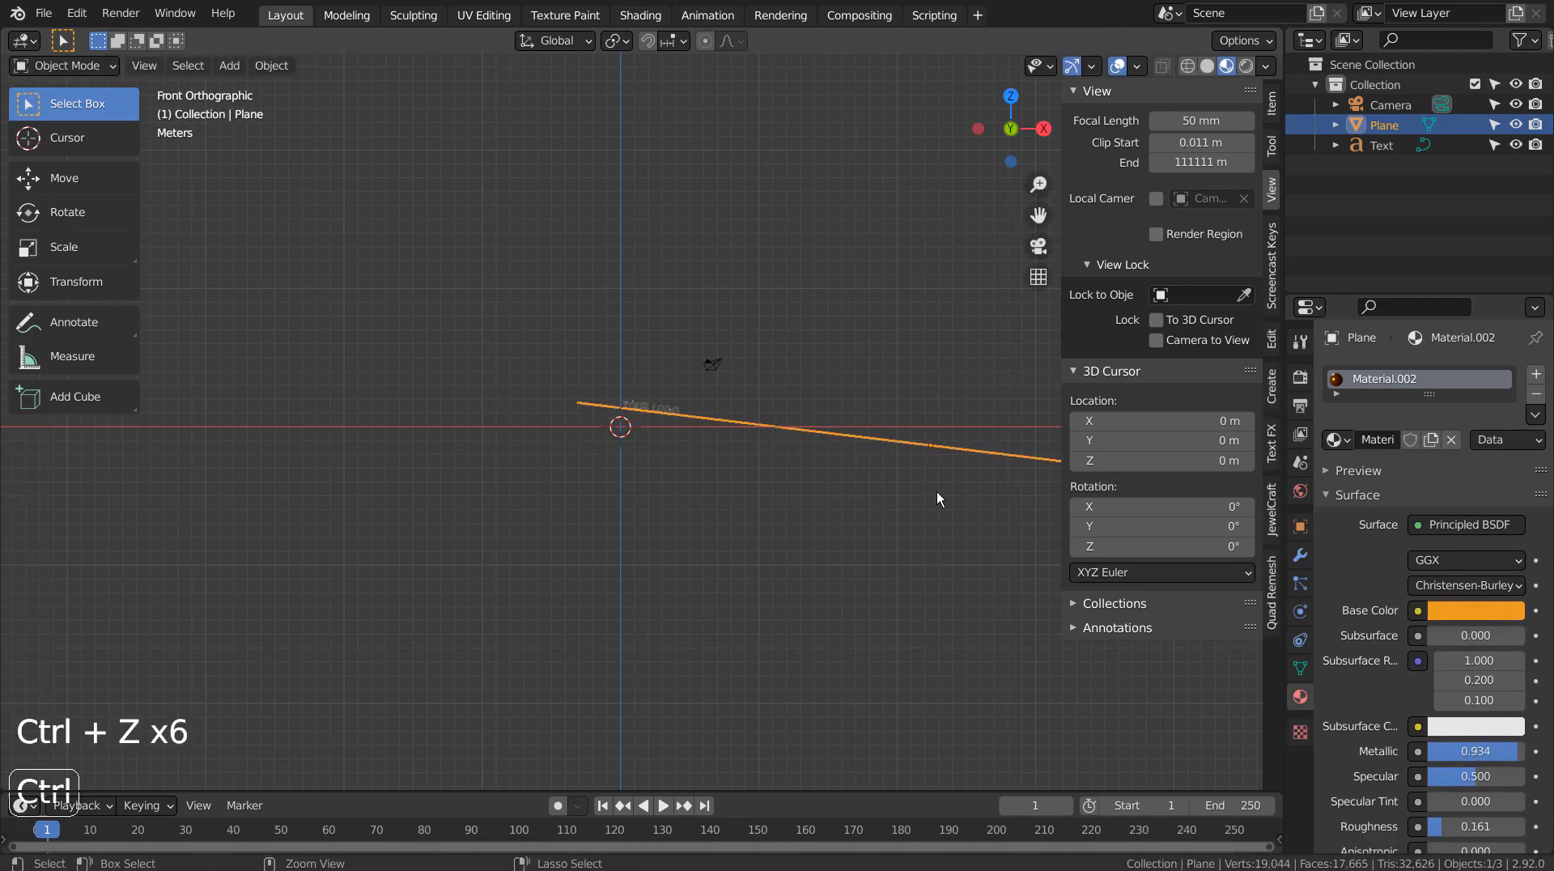
key("ctrl+z")
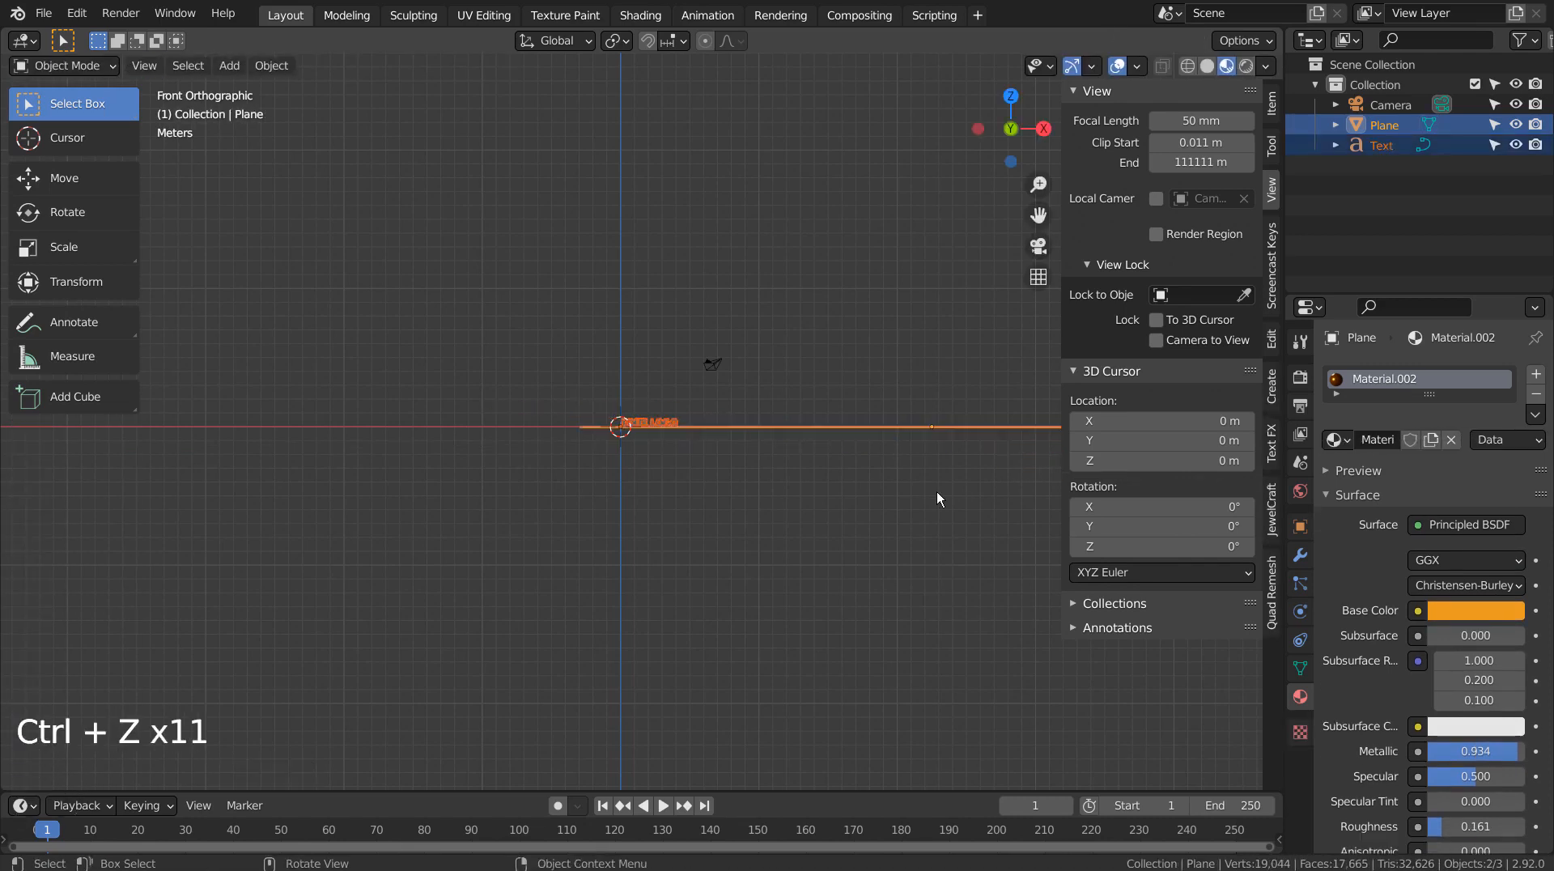
key("g")
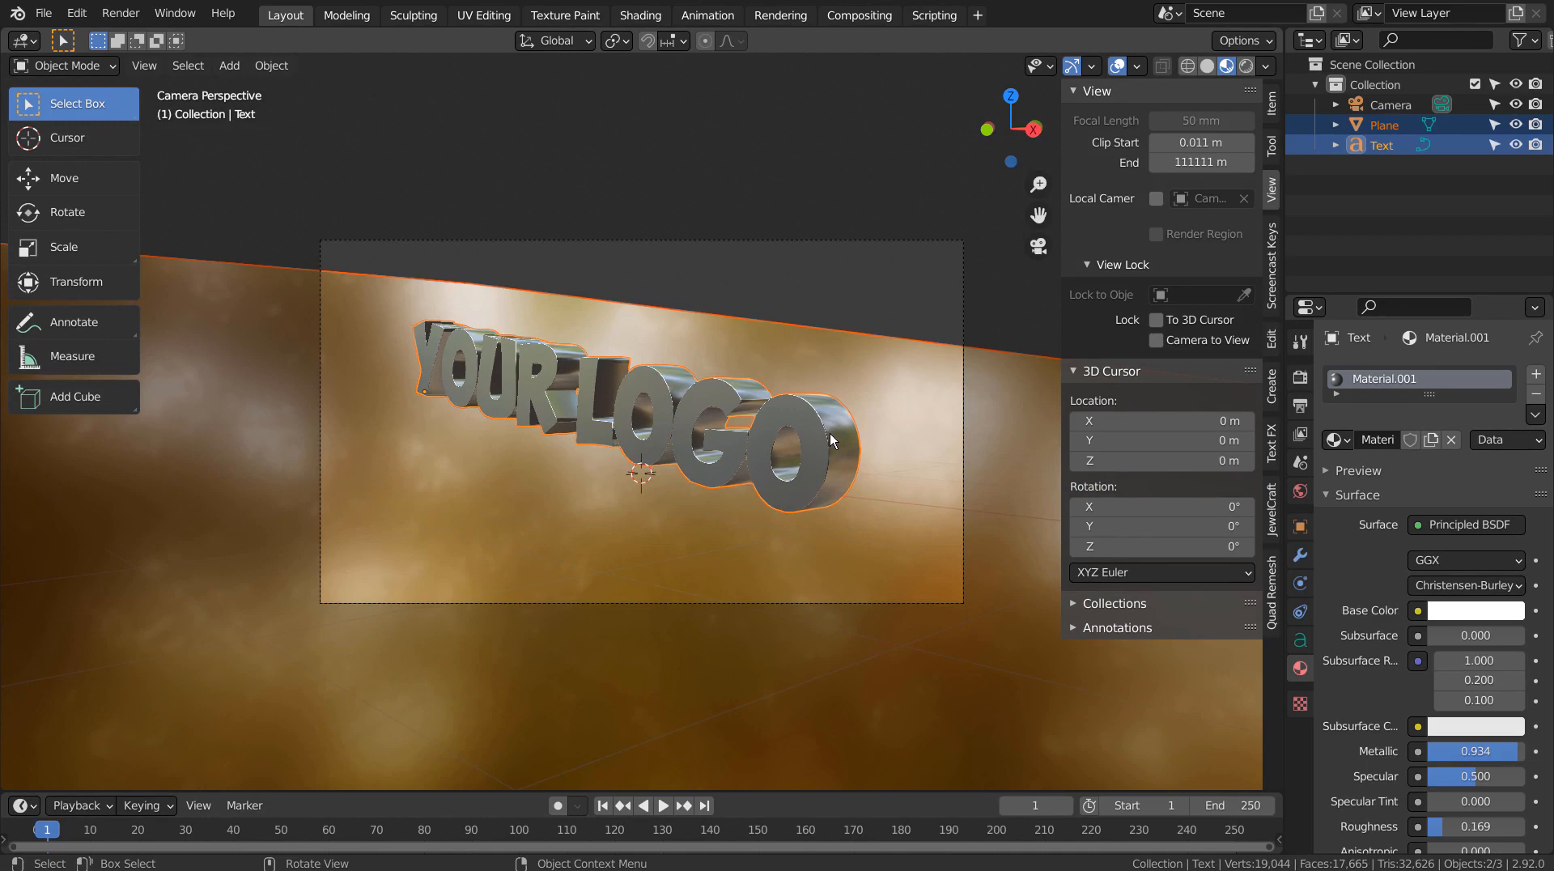
- Select the Camera in the Outliner to show its lens properties
left_click(1391, 105)
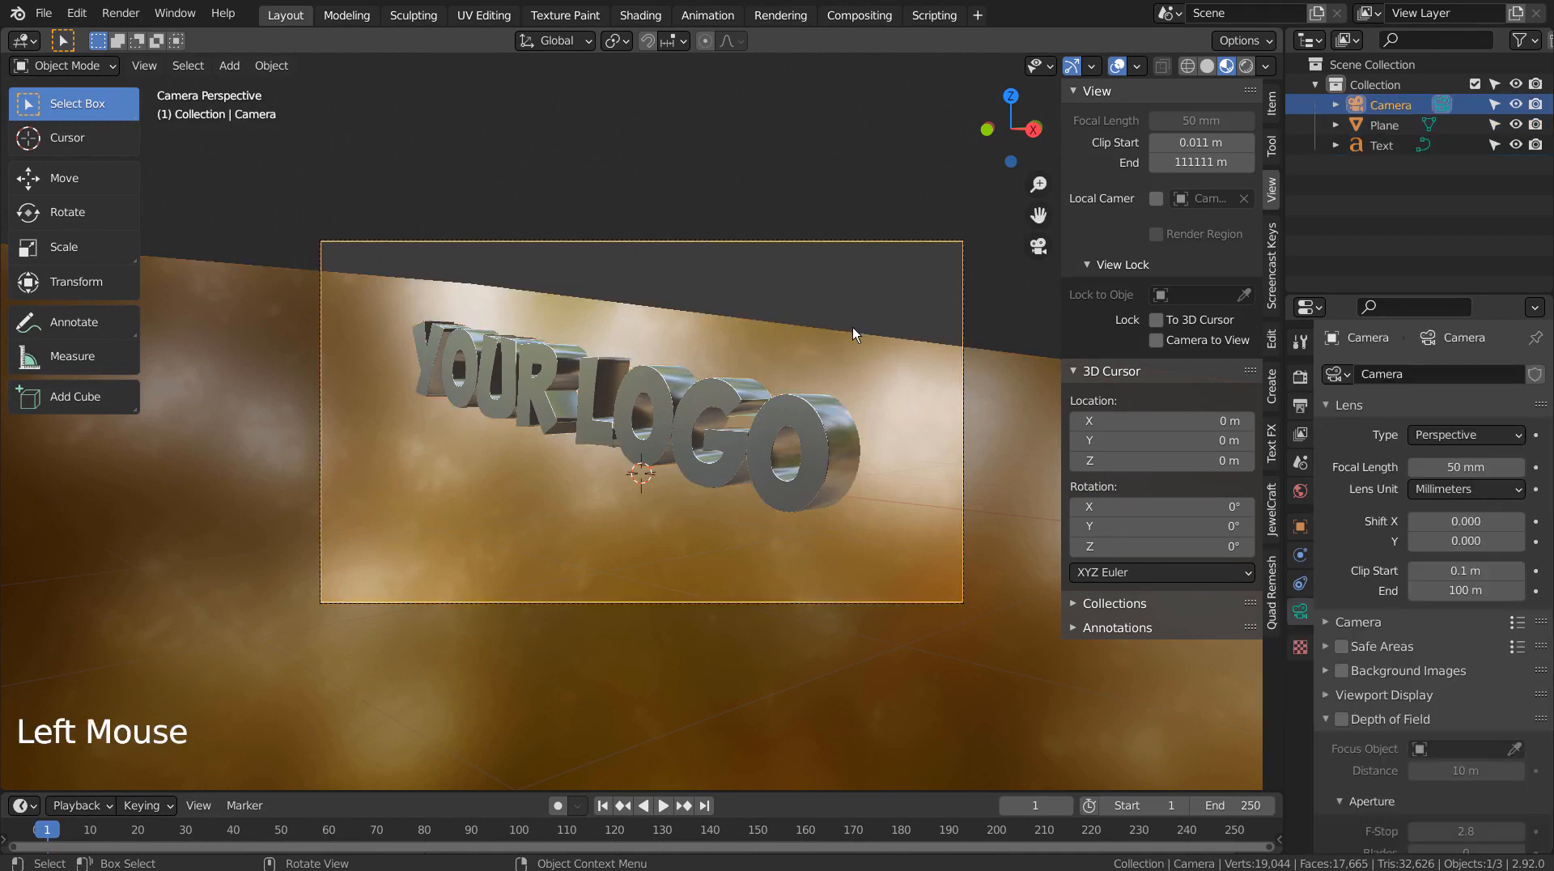
key("shift+`")
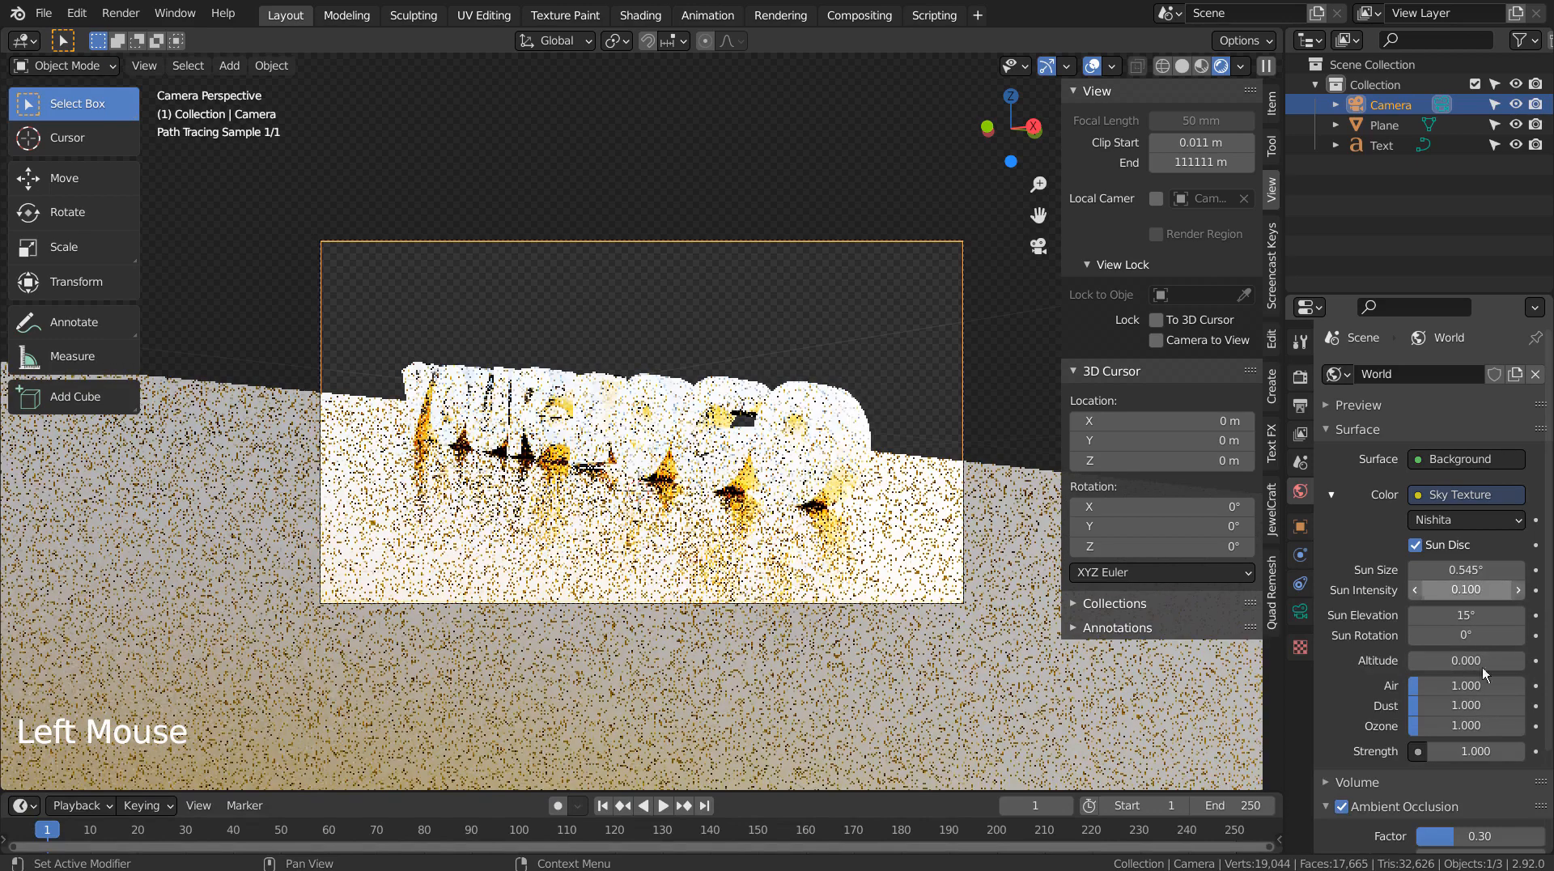
- Set the Nishita Sun Intensity and Background Strength both to 0.100
left_click(1465, 751)
type("0.100")
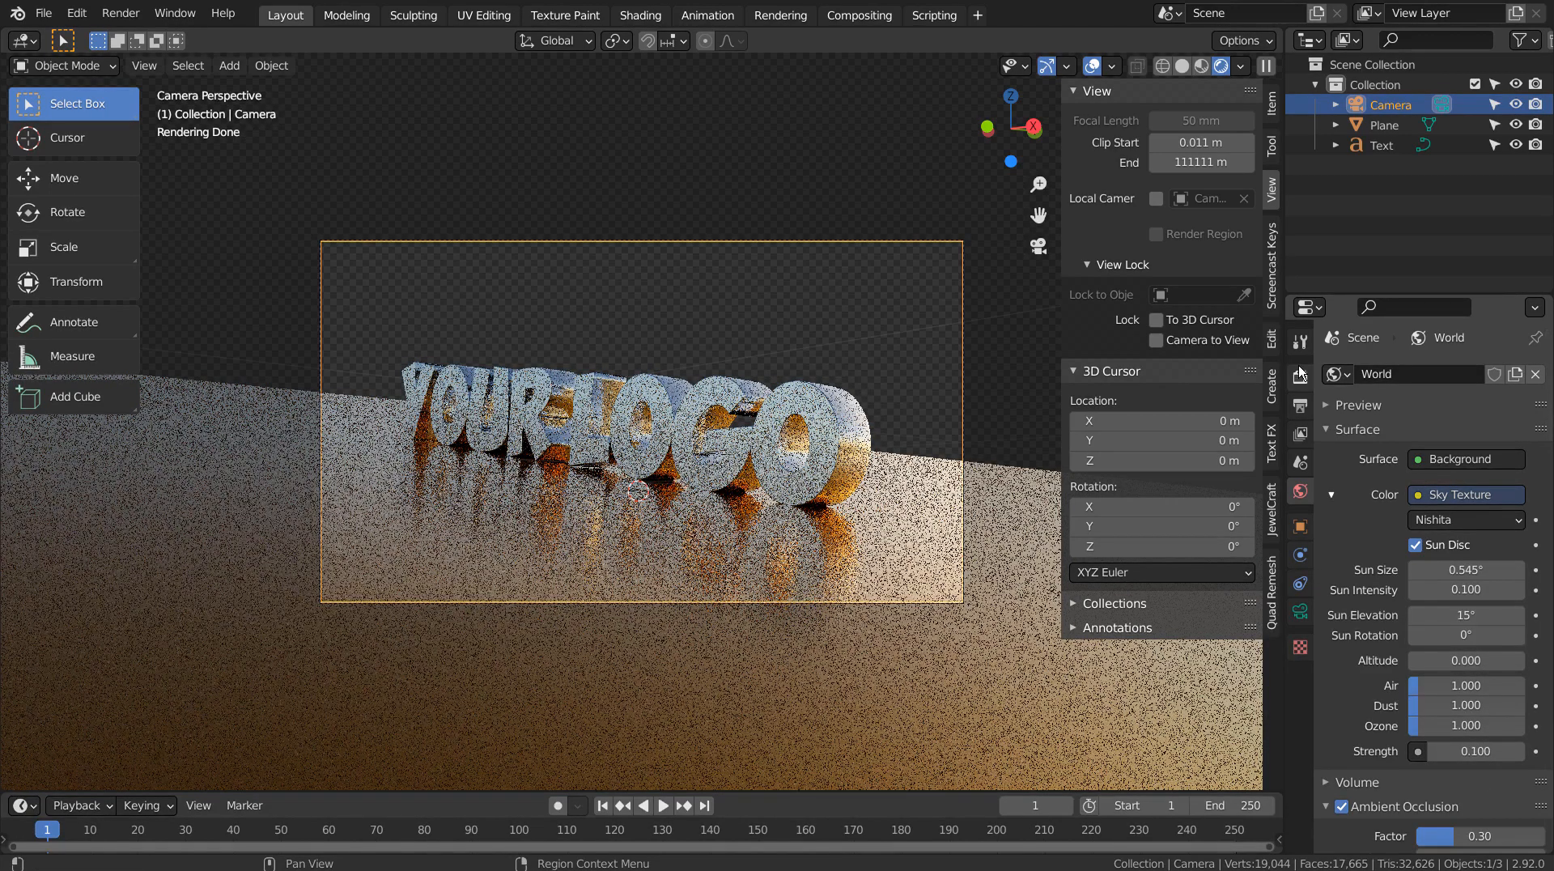
scroll("down", 3)
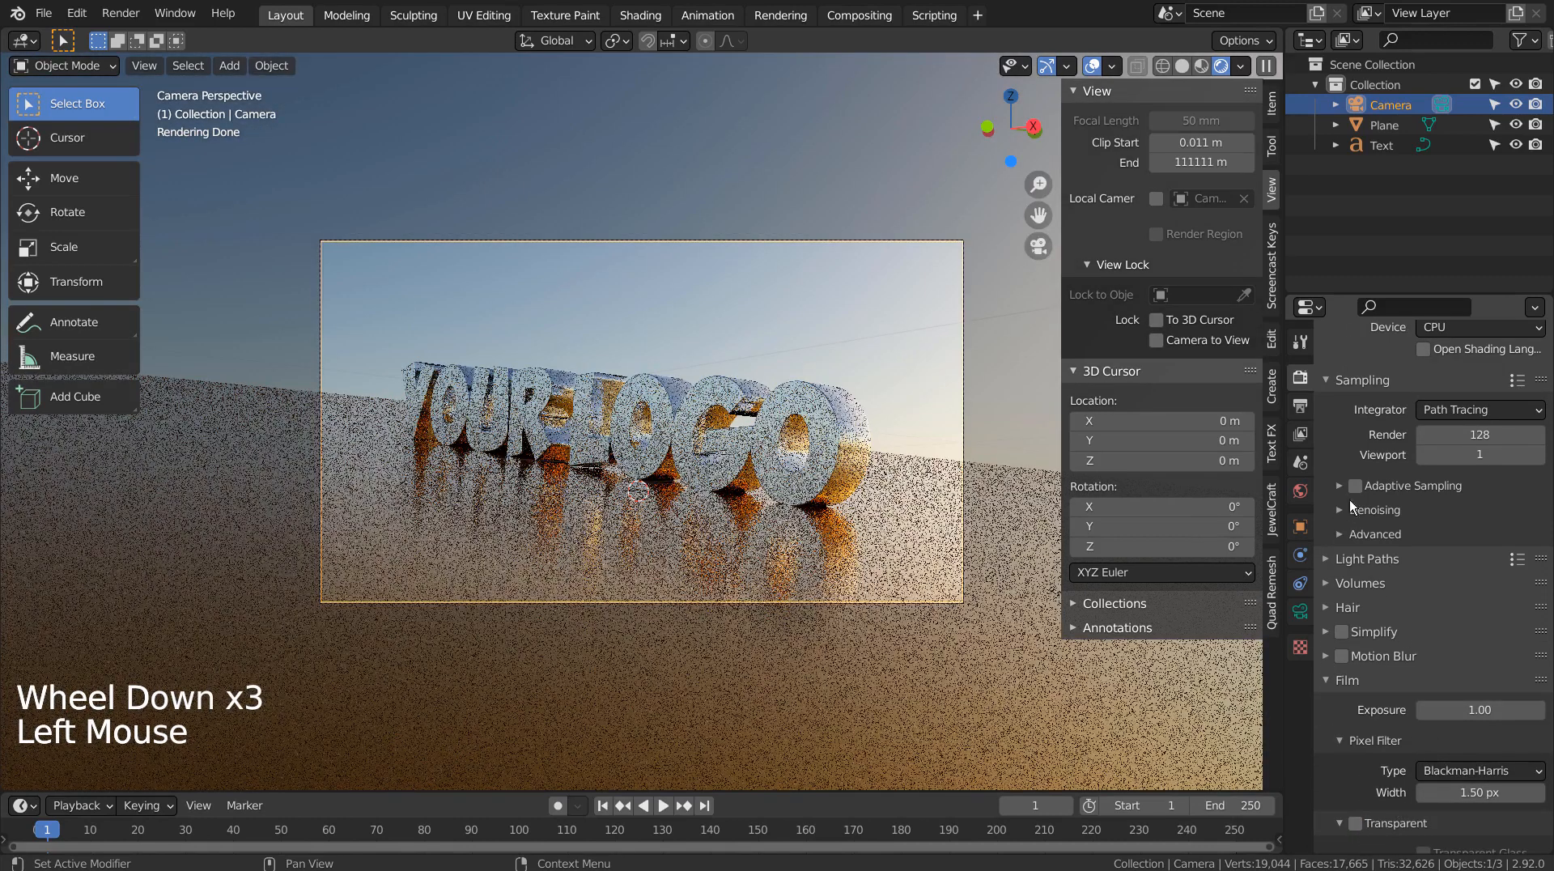
- In World Sky Texture, enter Sun Elevation 35°, Rotation 180°, Altitude 15, Strength 0.3
left_click(1299, 491)
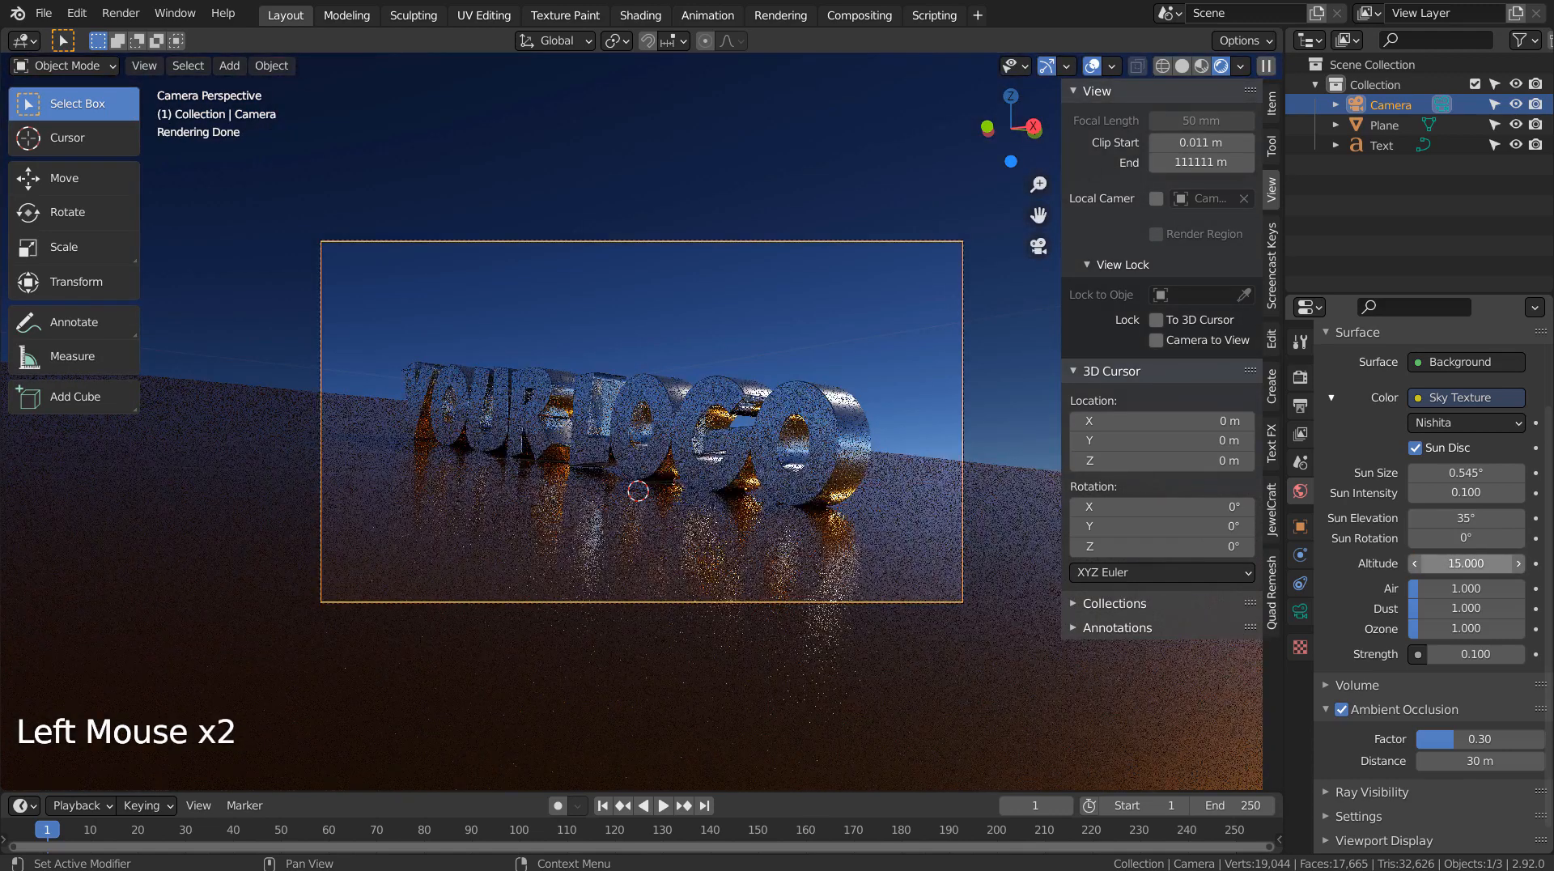
double_click(1464, 538)
type("180")
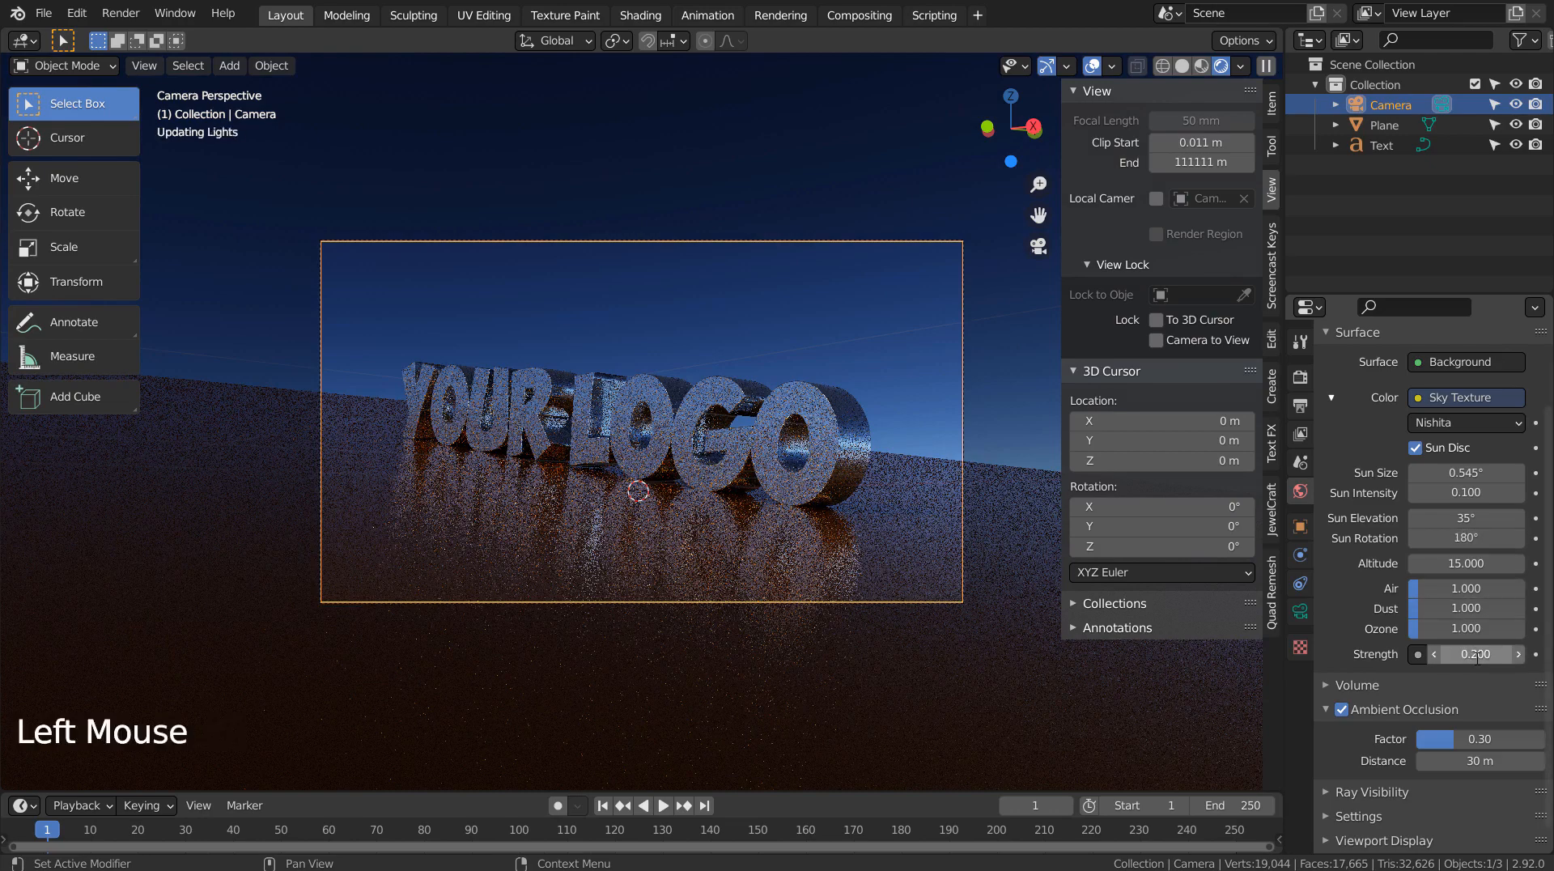
double_click(1475, 654)
type("0.5")
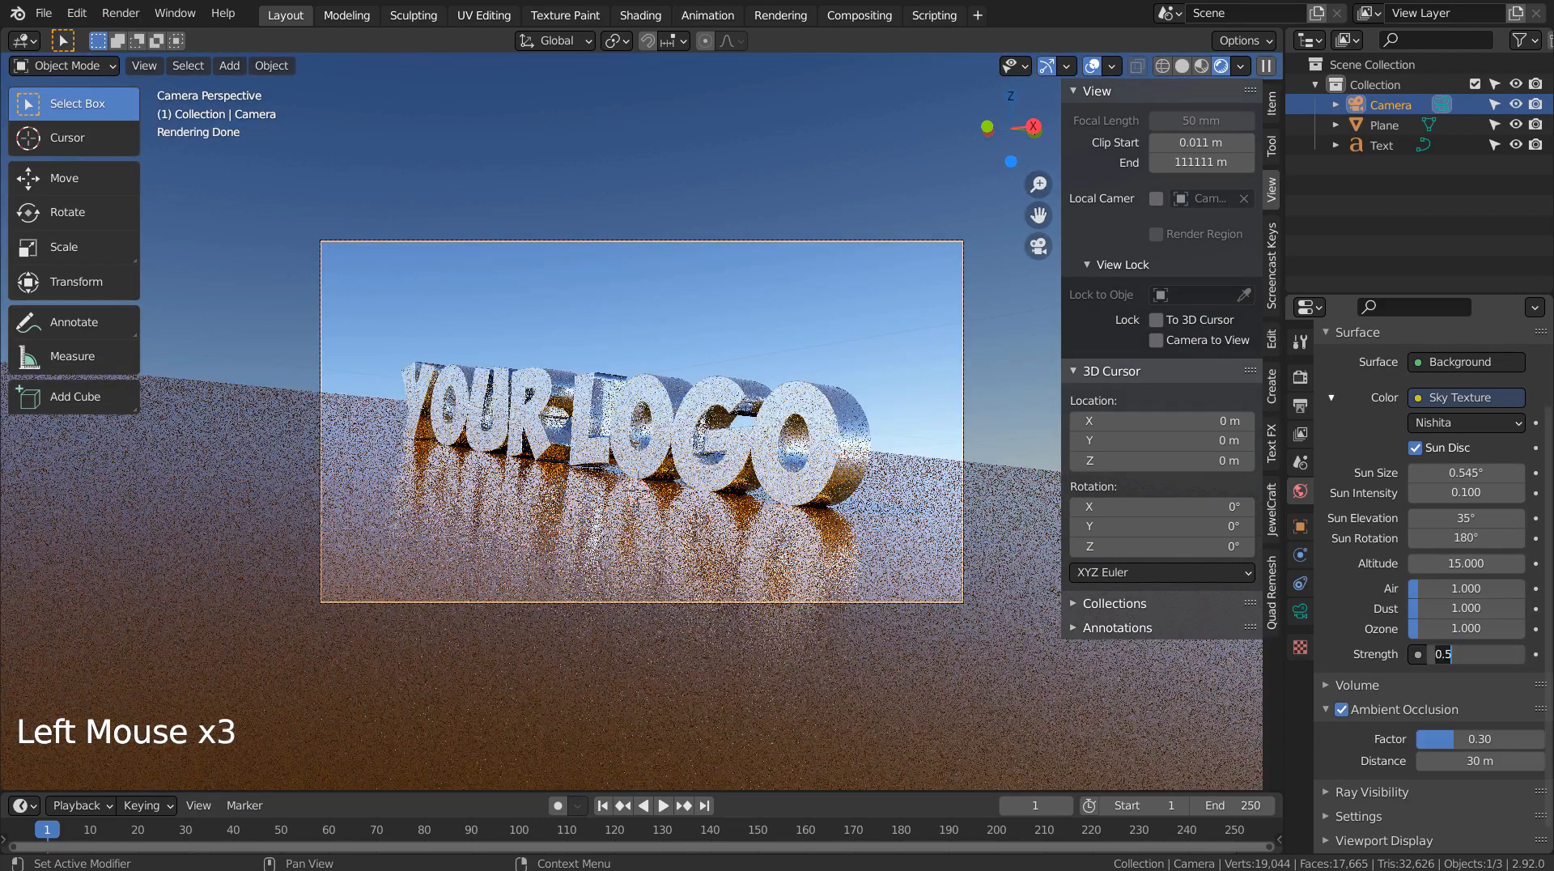
left_click(1477, 653)
type("270d")
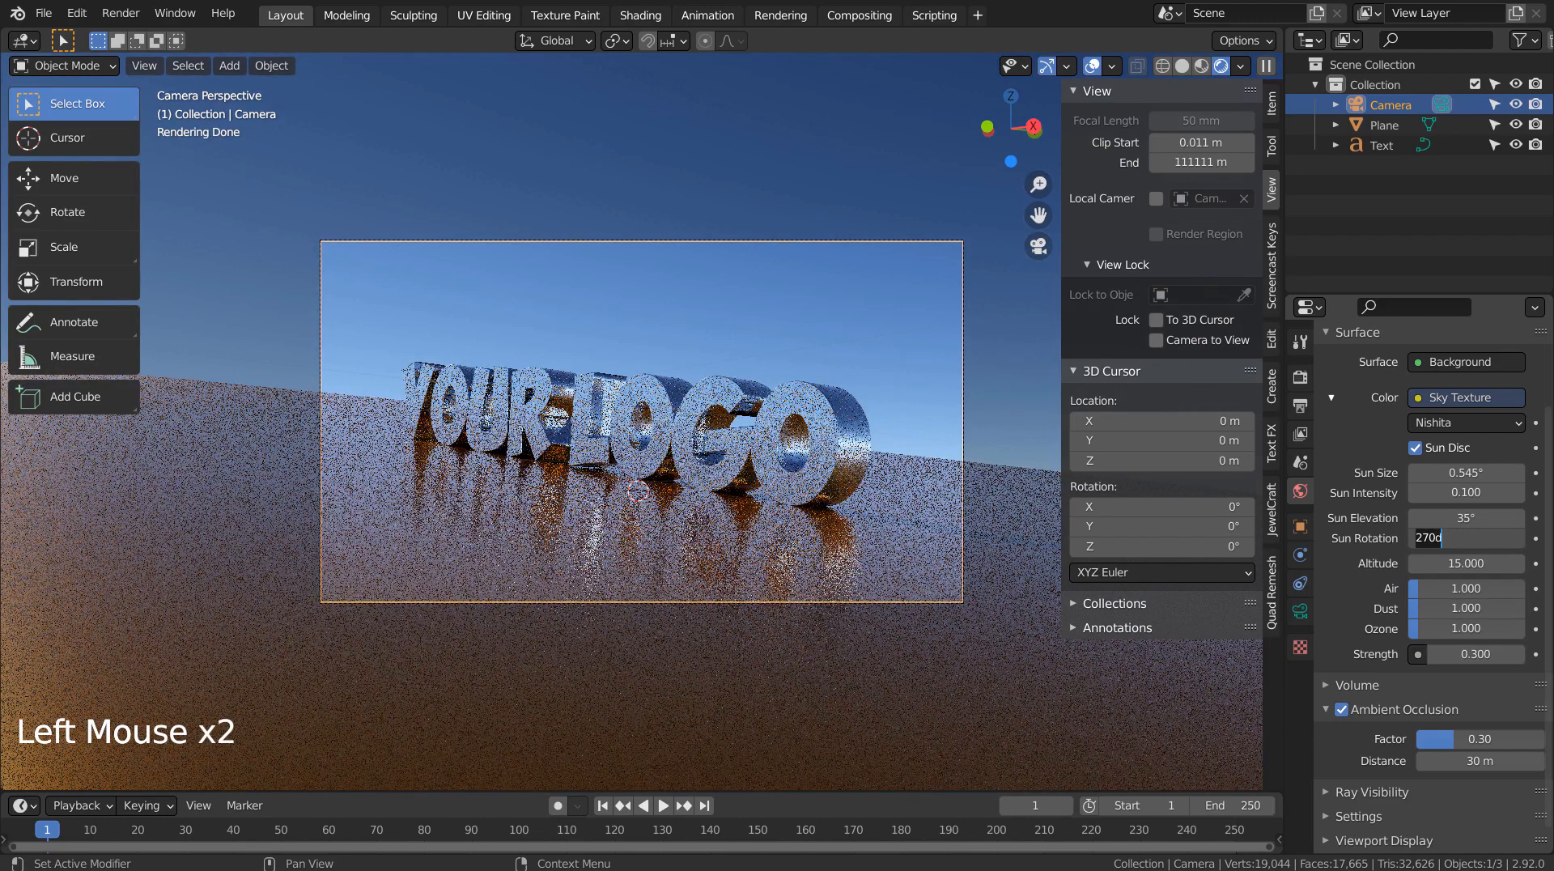
type("300")
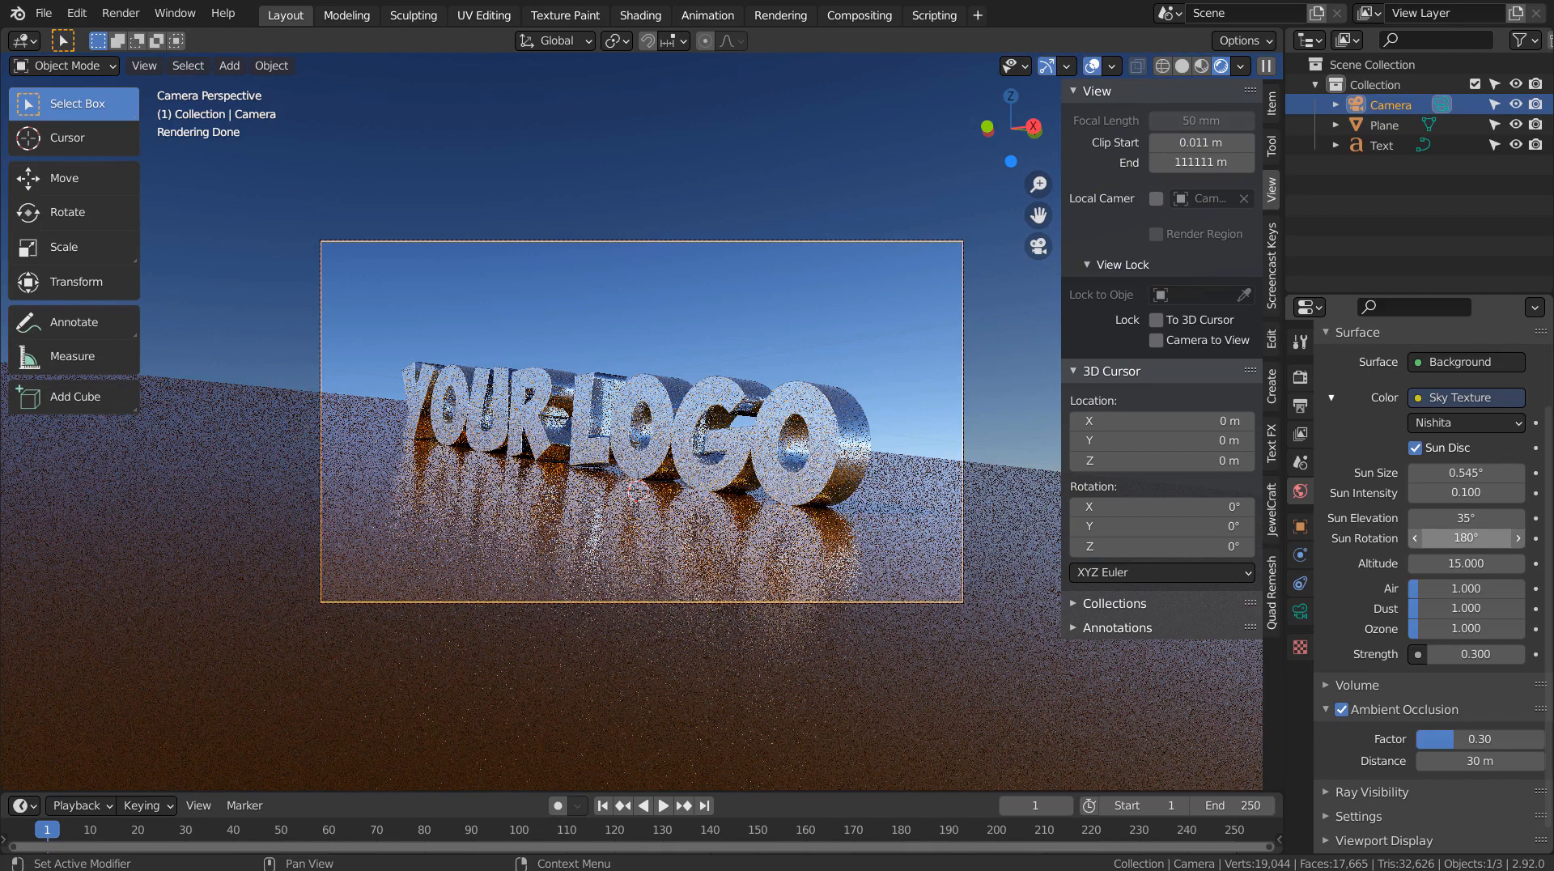
key("shift+`")
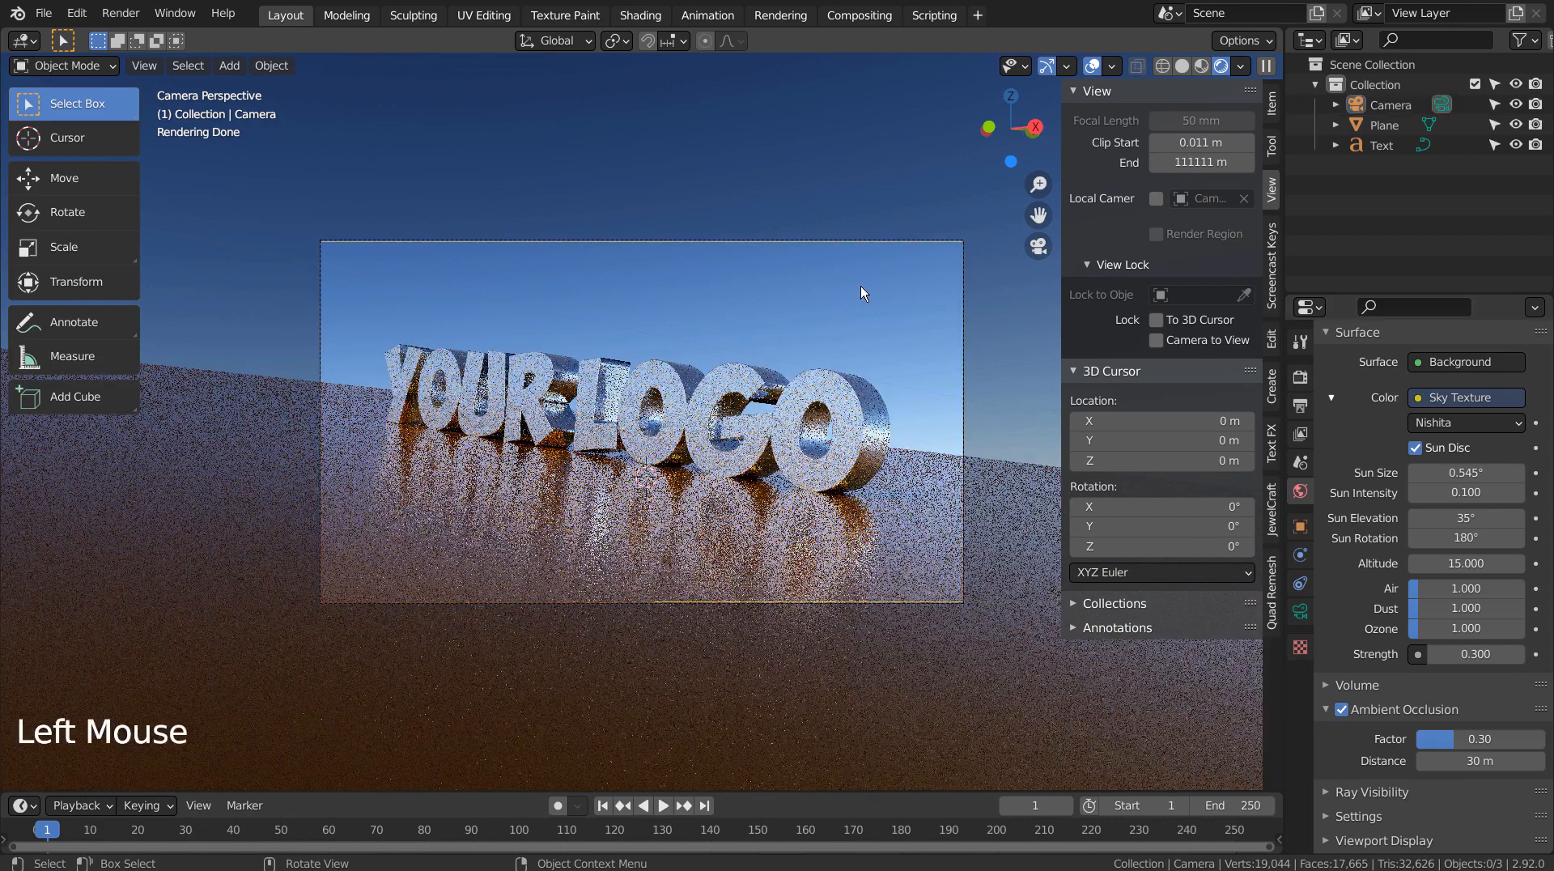
mouse_move(981, 328)
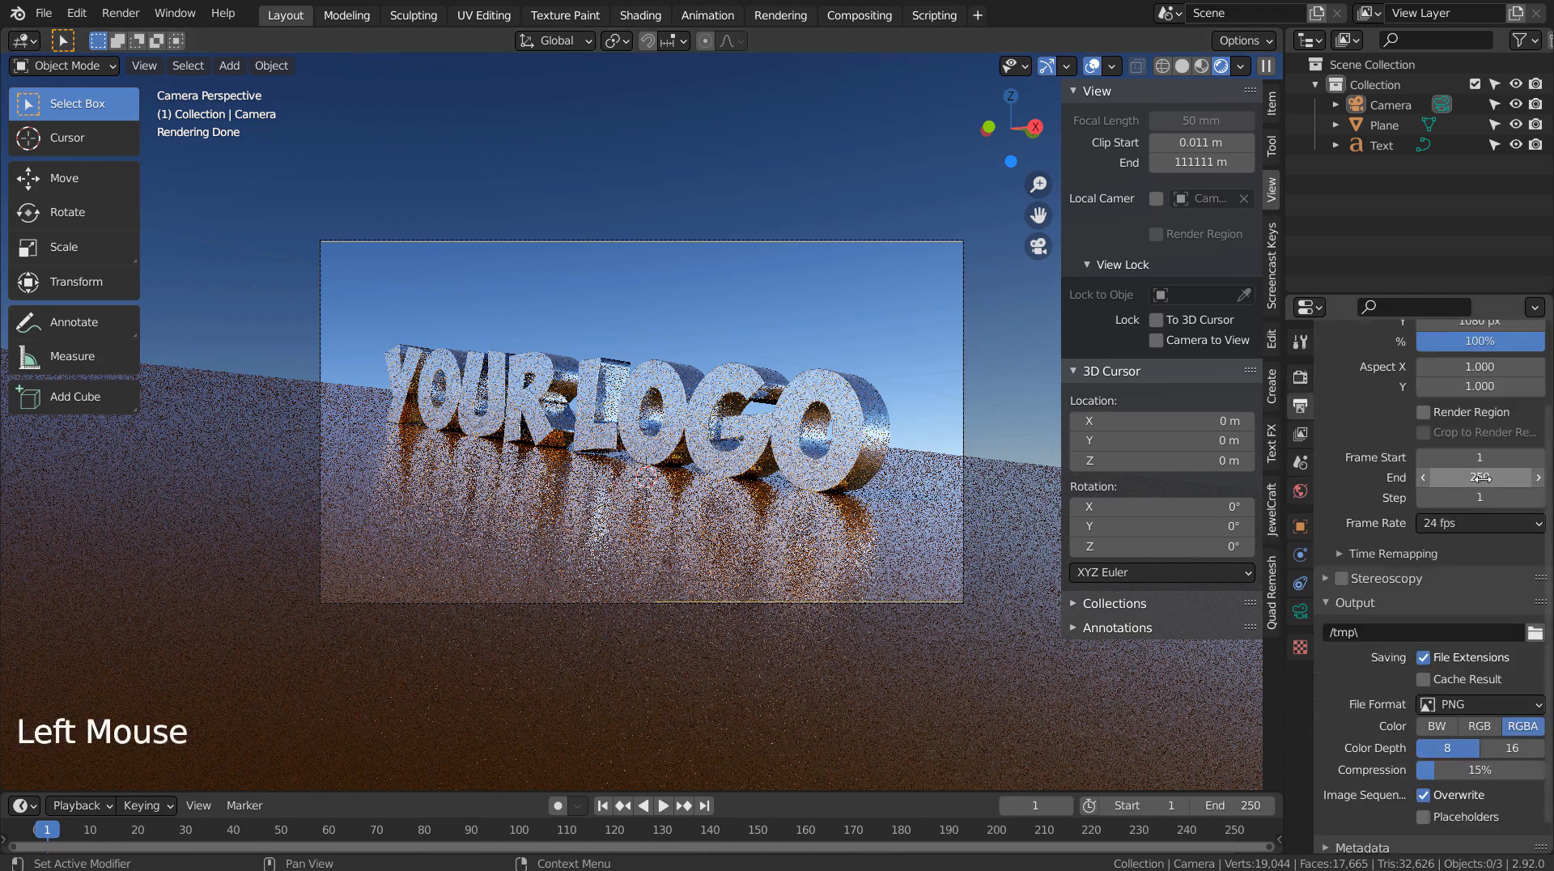
- Set Cycles render sampling to 32 and save the file as blueprint.blend
scroll("up", 3)
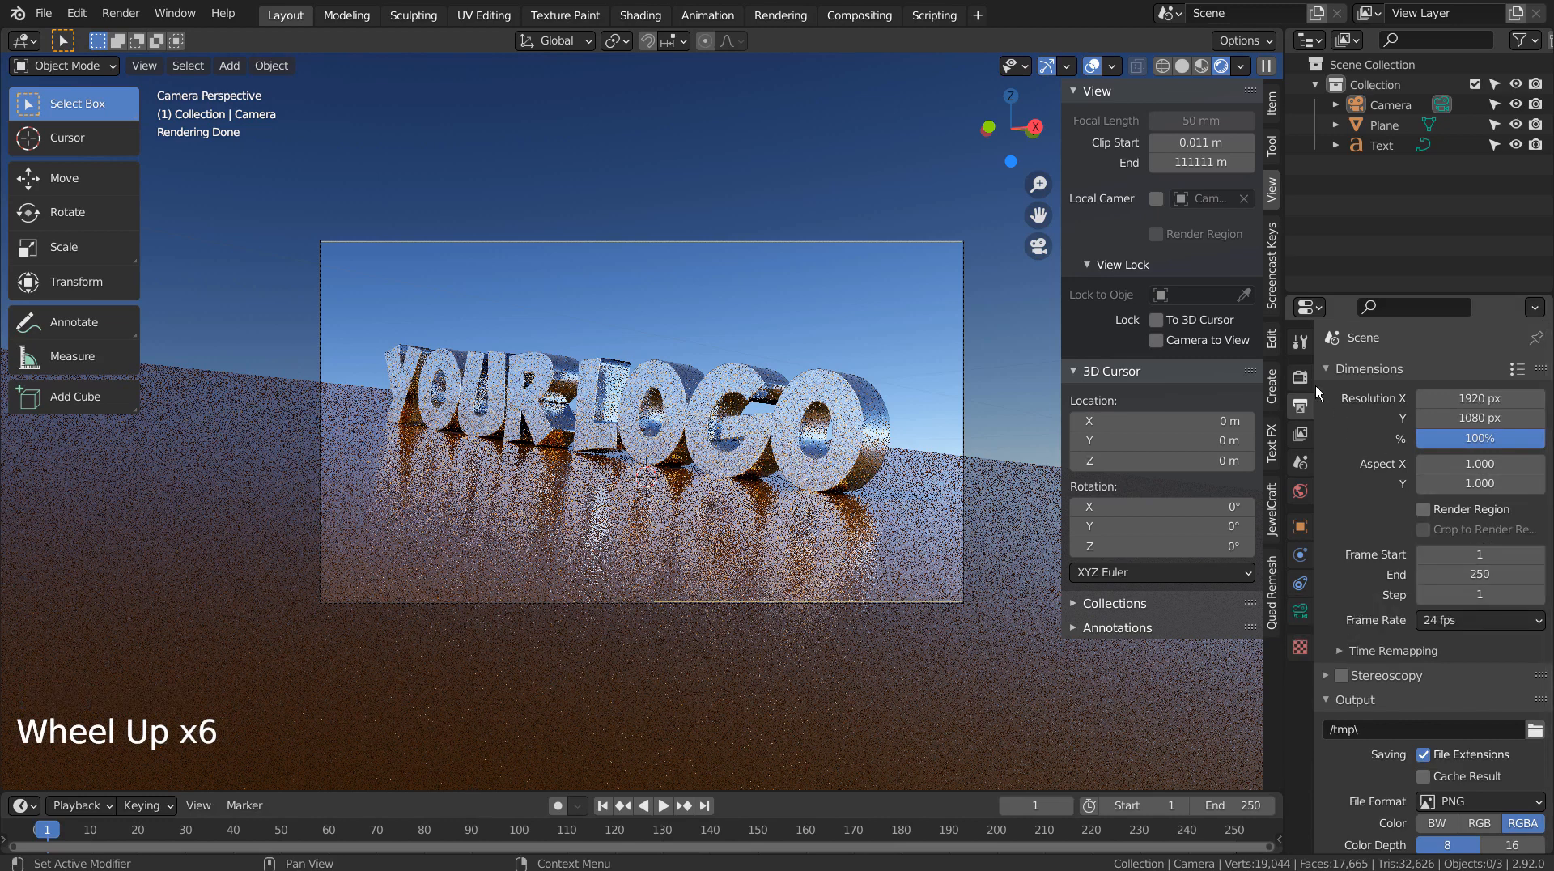
left_click(1299, 375)
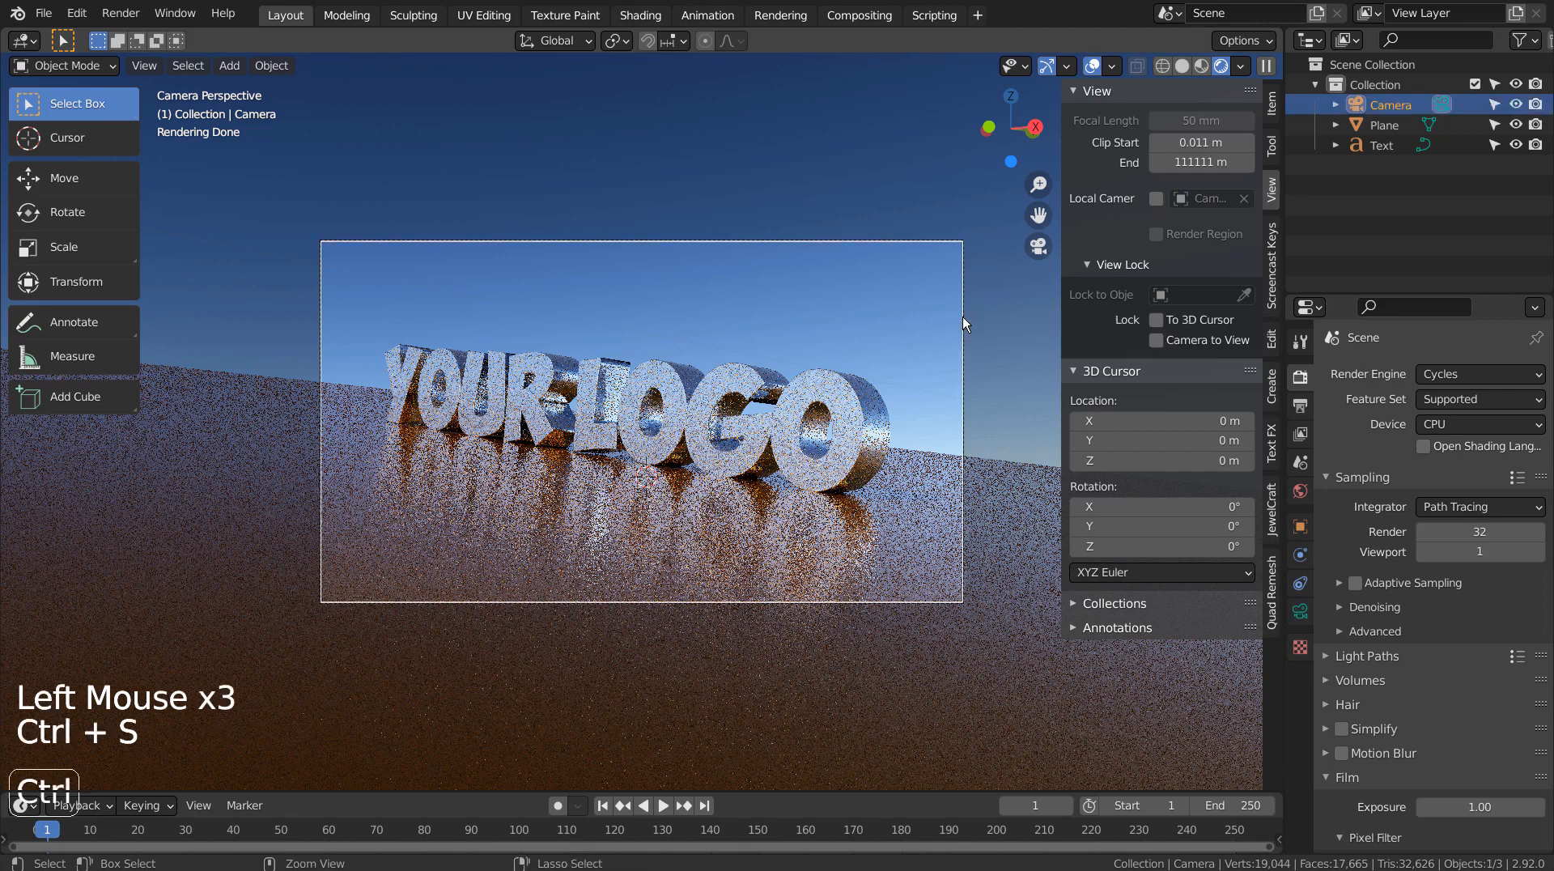
key("ctrl+s")
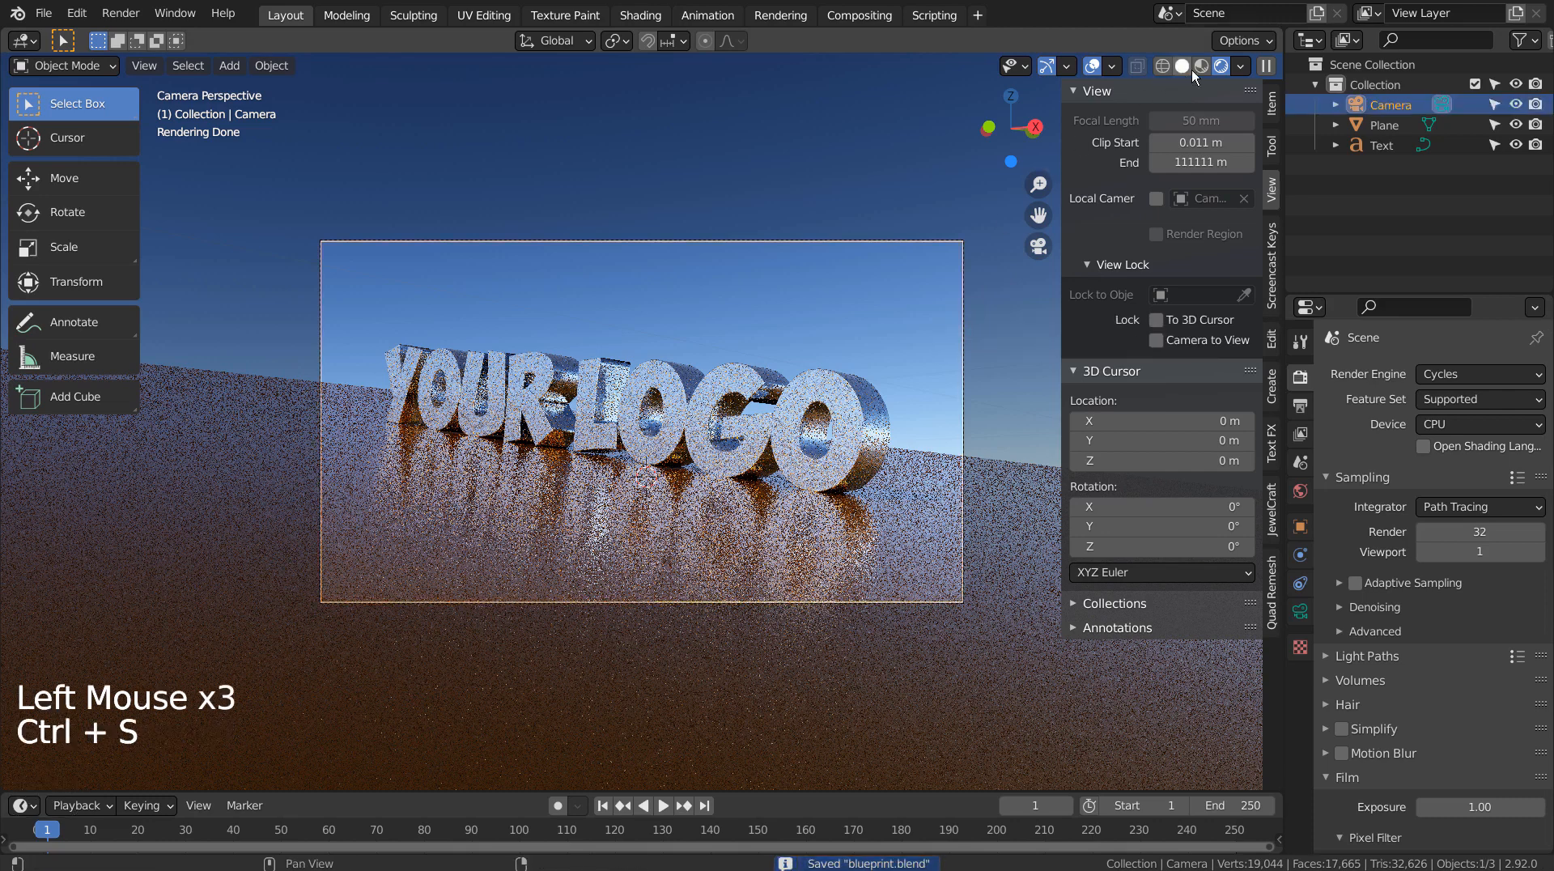